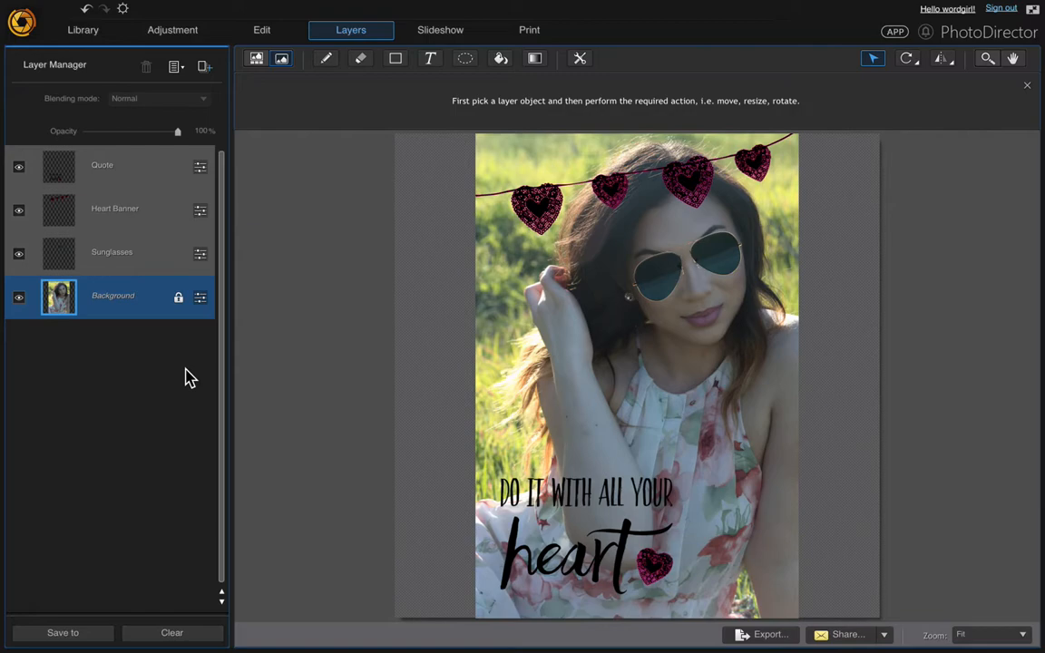
pyautogui.moveTo(257, 339)
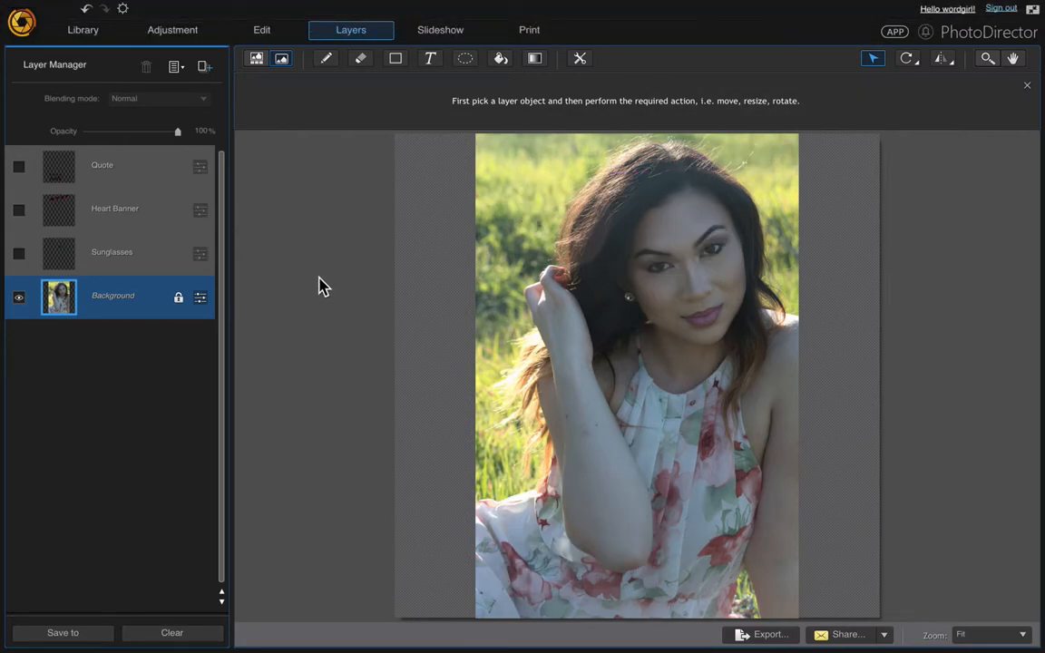
pyautogui.moveTo(203, 68)
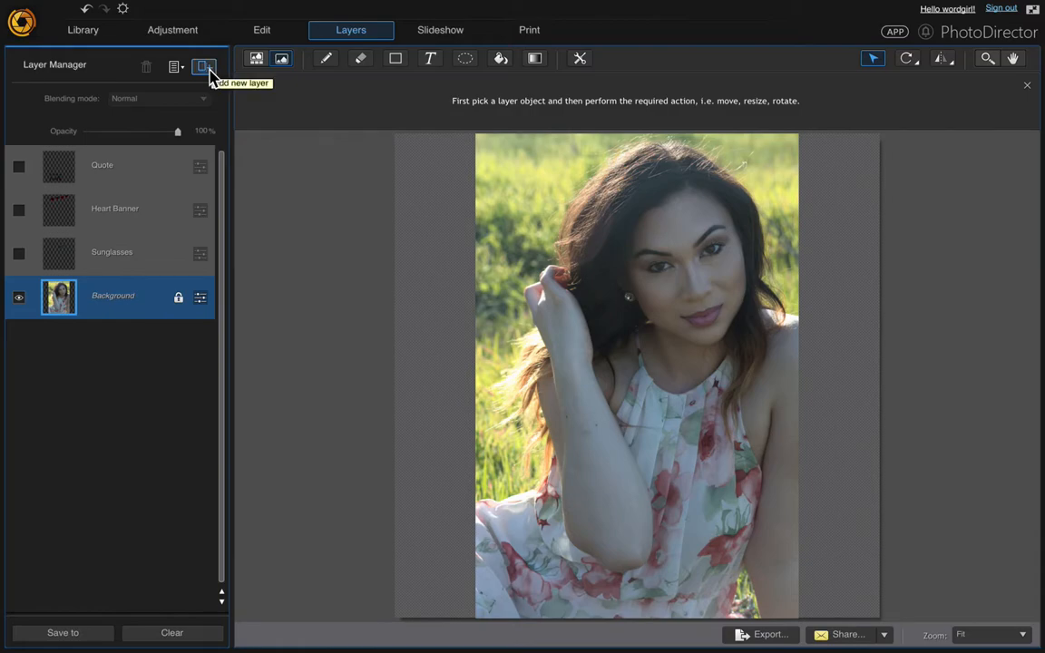
# Step: Add a new layer as an Express Template and browse the template gallery (Beautiful_Day, Moon city)
pyautogui.click(203, 67)
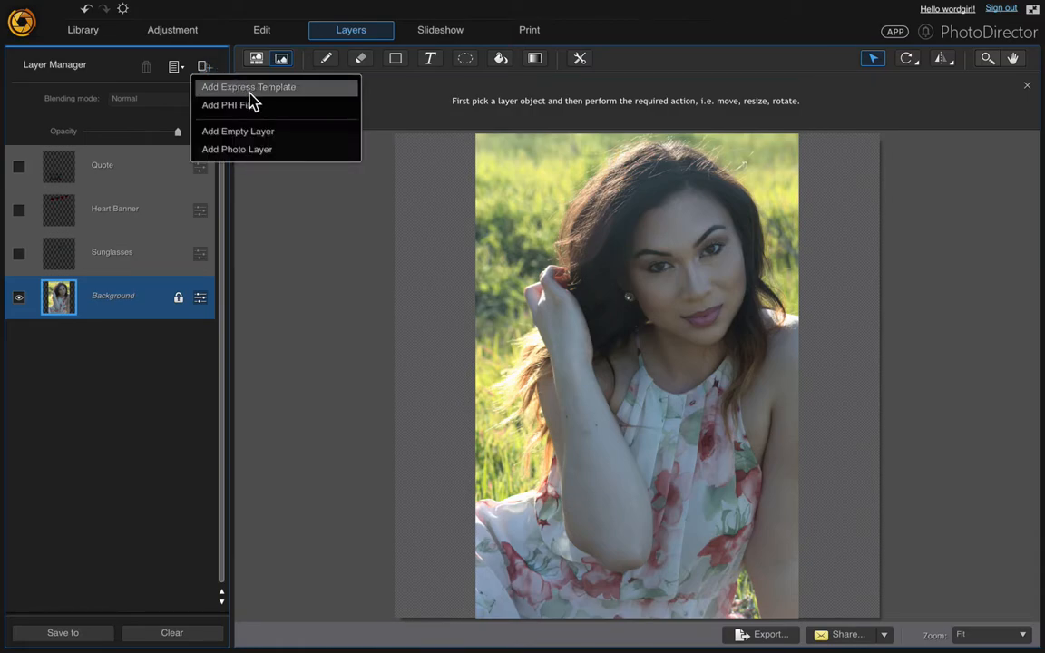
pyautogui.click(263, 87)
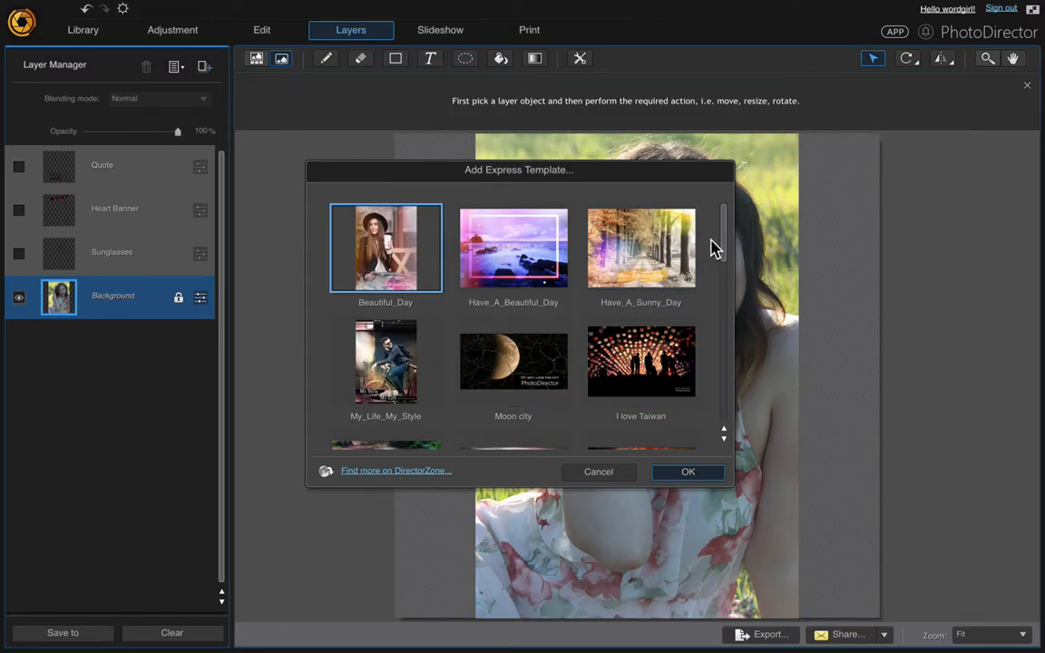
pyautogui.scroll(-3)
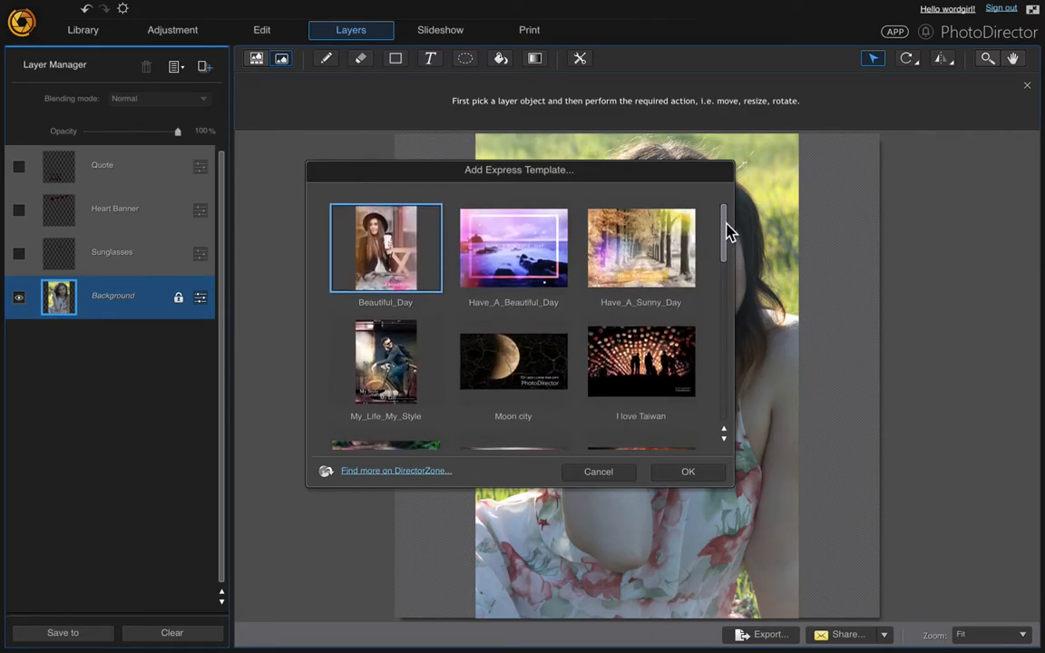
pyautogui.moveTo(367, 482)
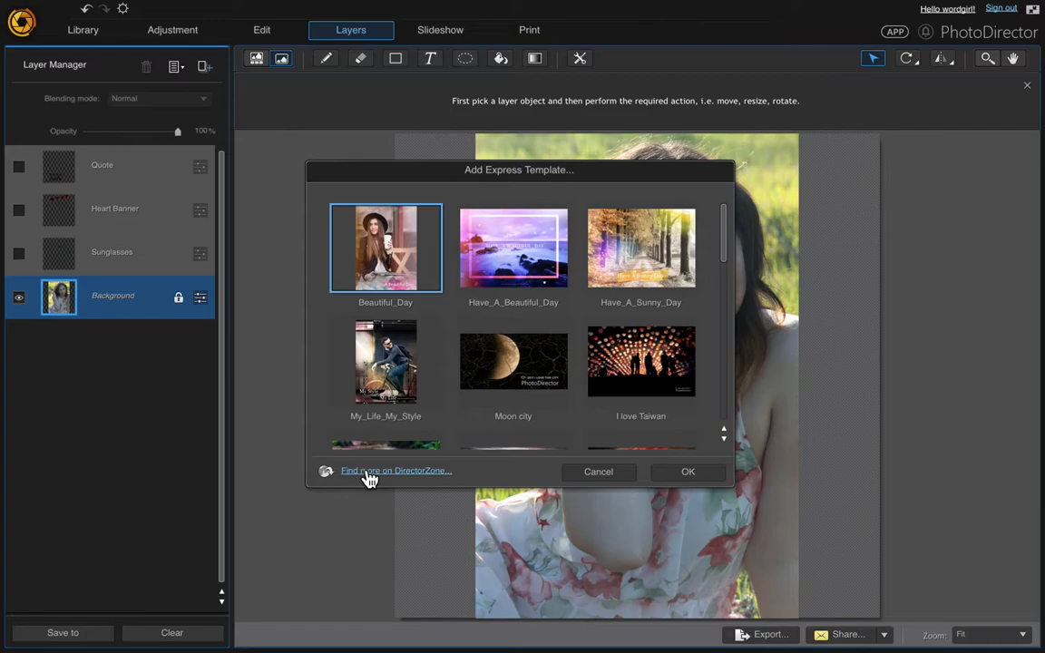
pyautogui.moveTo(675, 472)
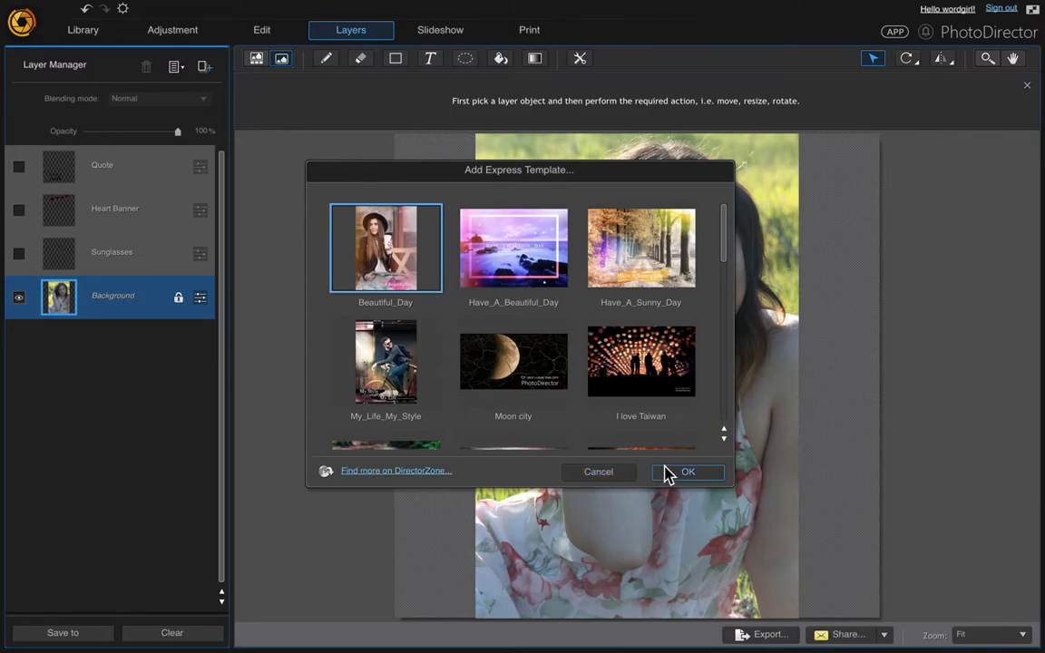
# Step: Search DirectorZone for 'by wordgirl', returning Hearts and quote and All Your Heart
pyautogui.click(395, 472)
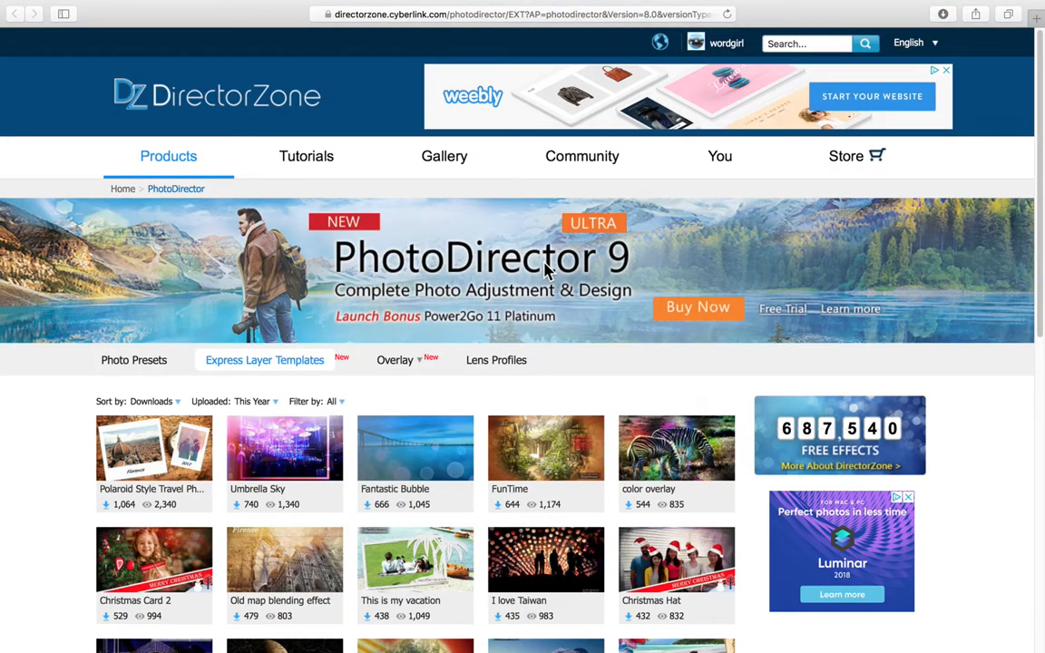
pyautogui.moveTo(785, 126)
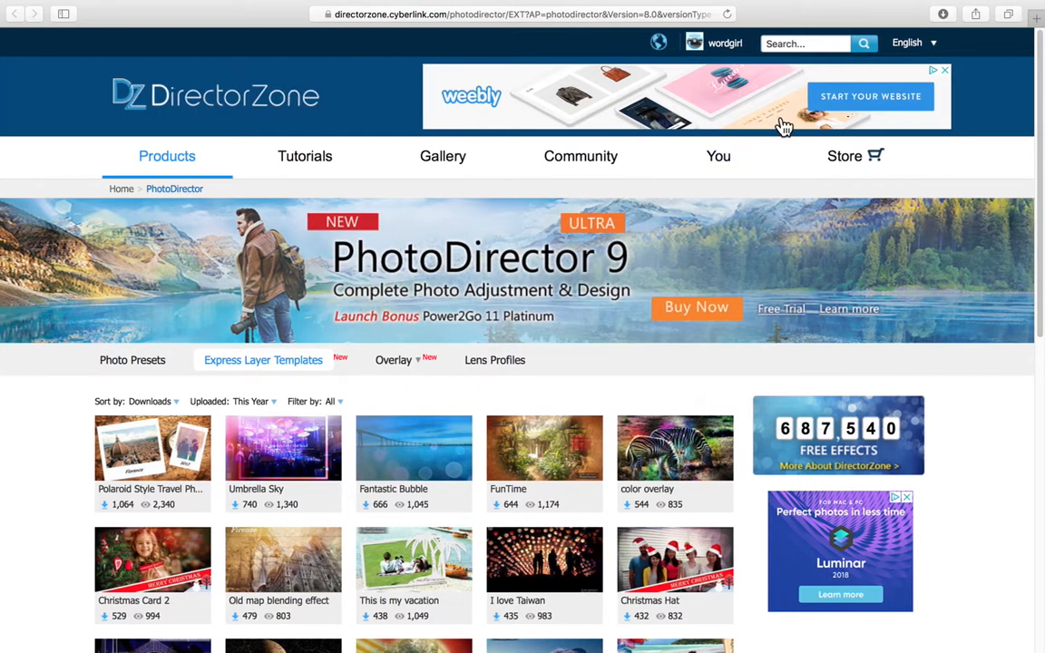
pyautogui.click(806, 44)
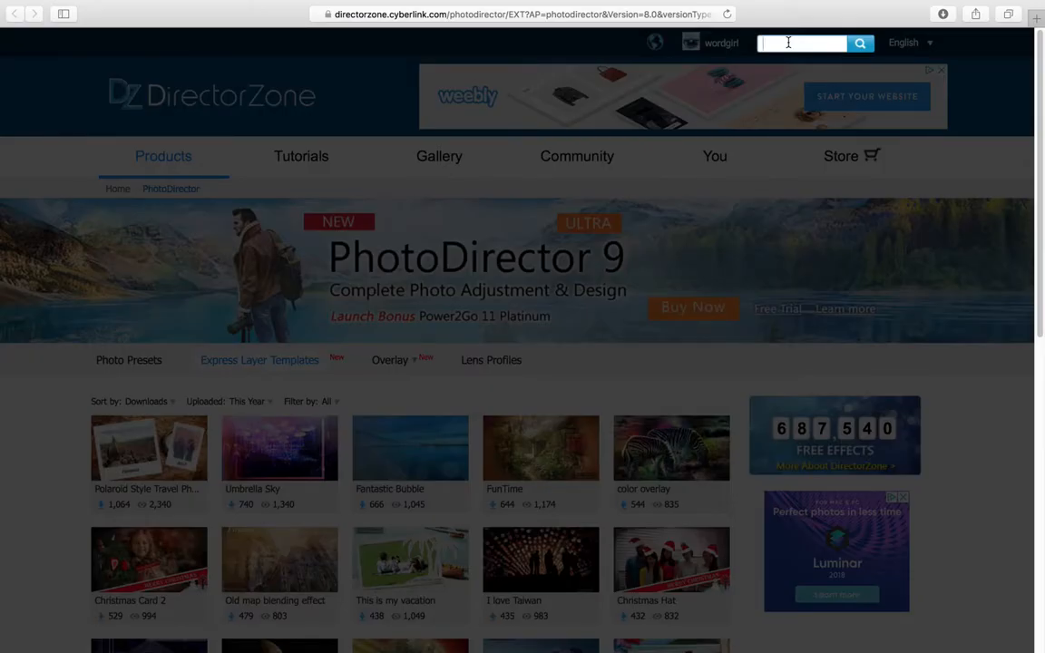
pyautogui.write('b')
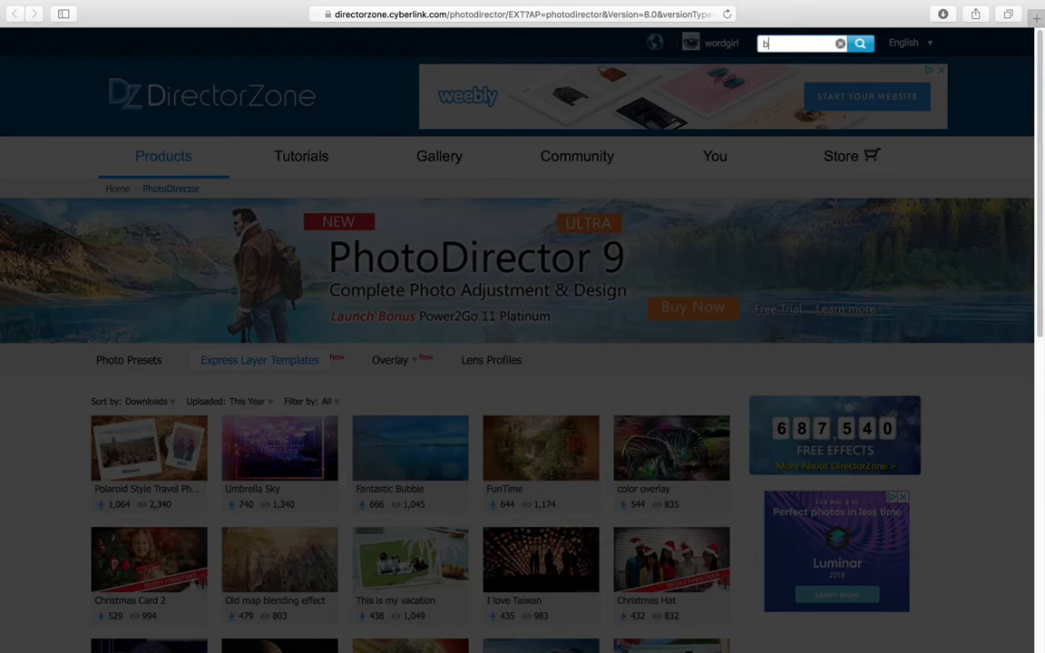
pyautogui.write('y wordgirl')
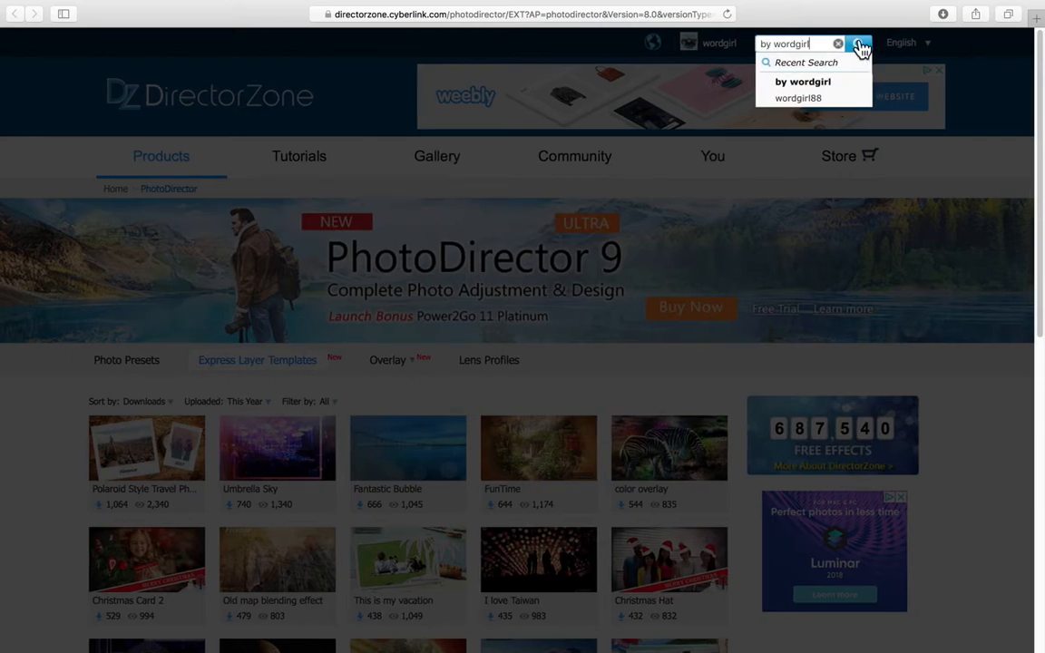
pyautogui.click(859, 44)
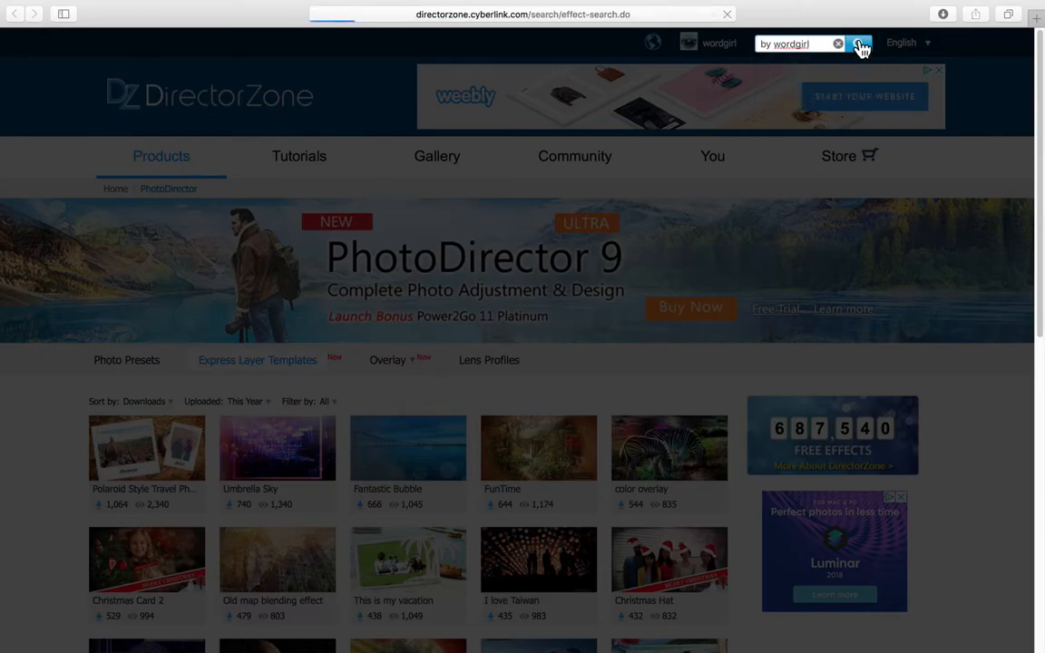
pyautogui.click(859, 43)
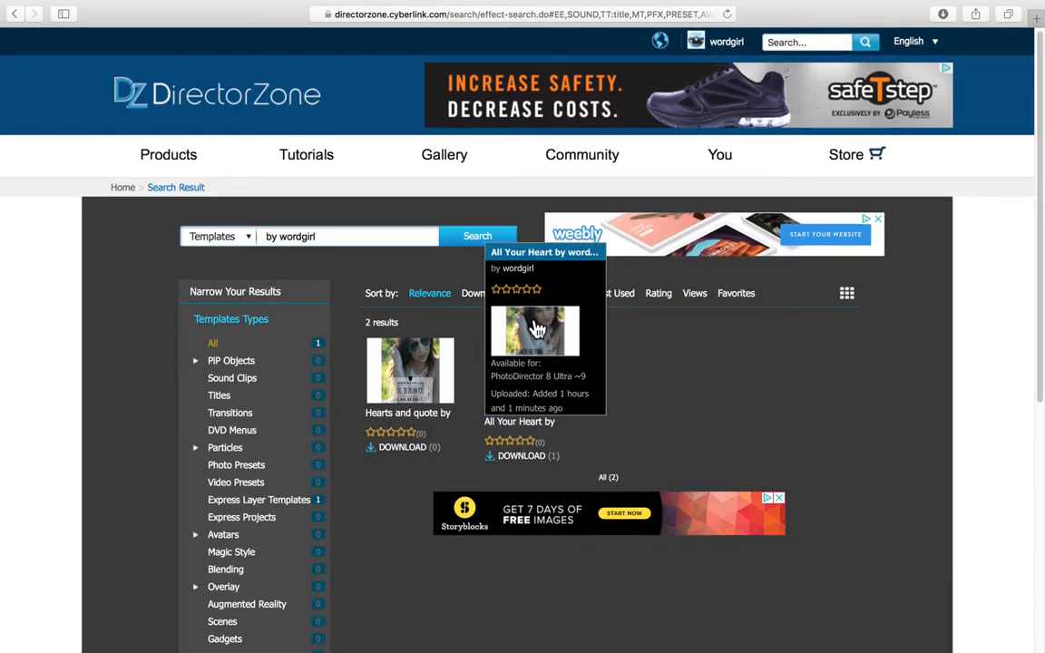
# Step: Download the All Your Heart template by wordgirl88 from its DirectorZone page
pyautogui.click(534, 330)
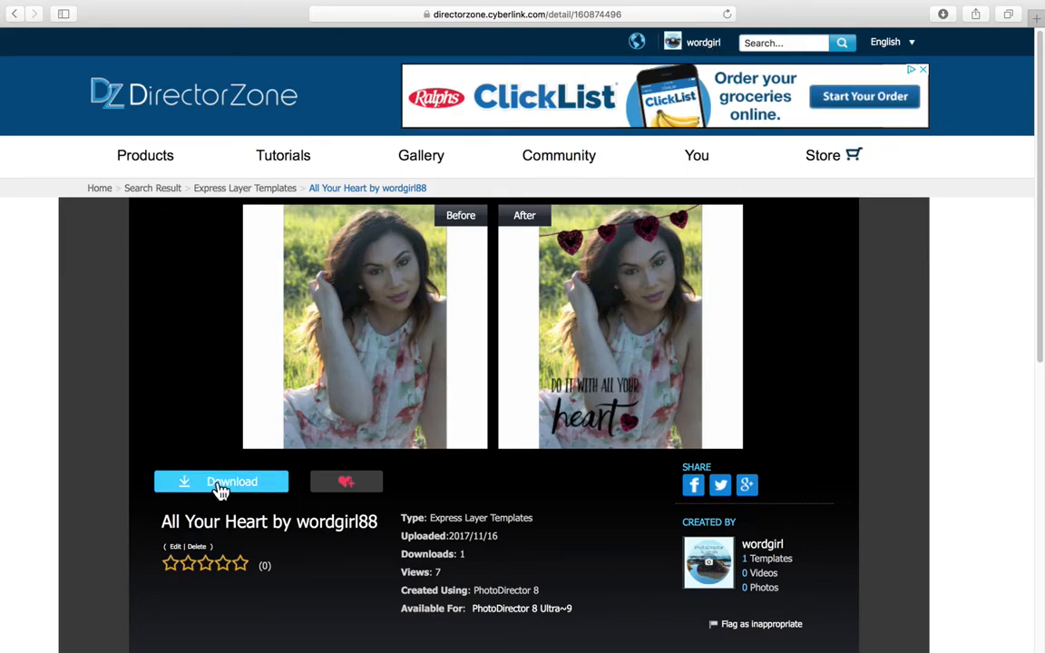
pyautogui.click(222, 482)
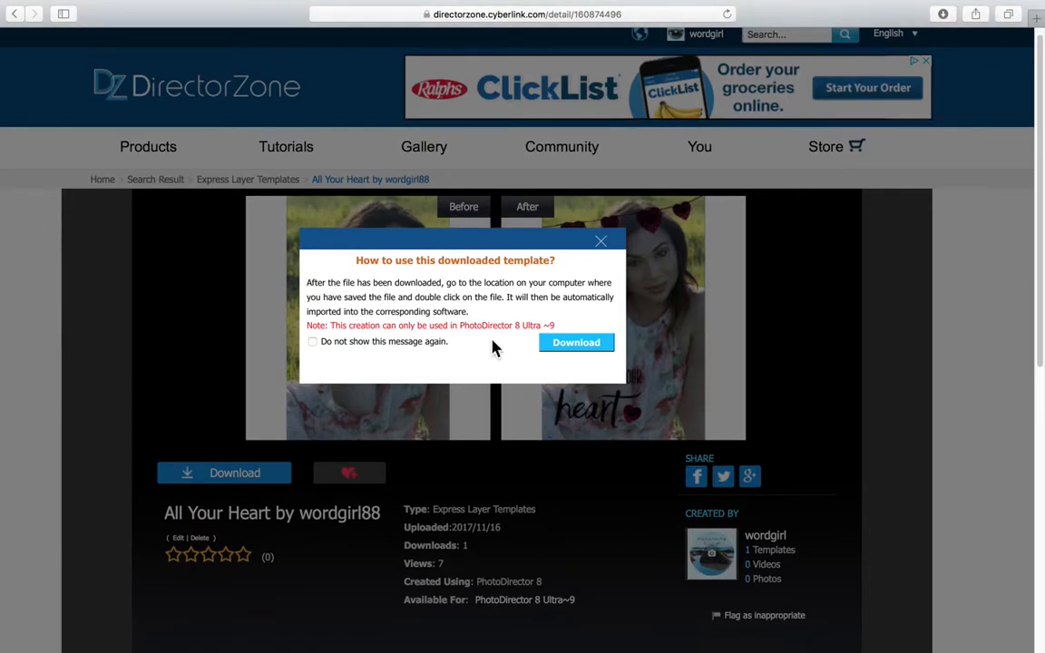
pyautogui.moveTo(501, 312)
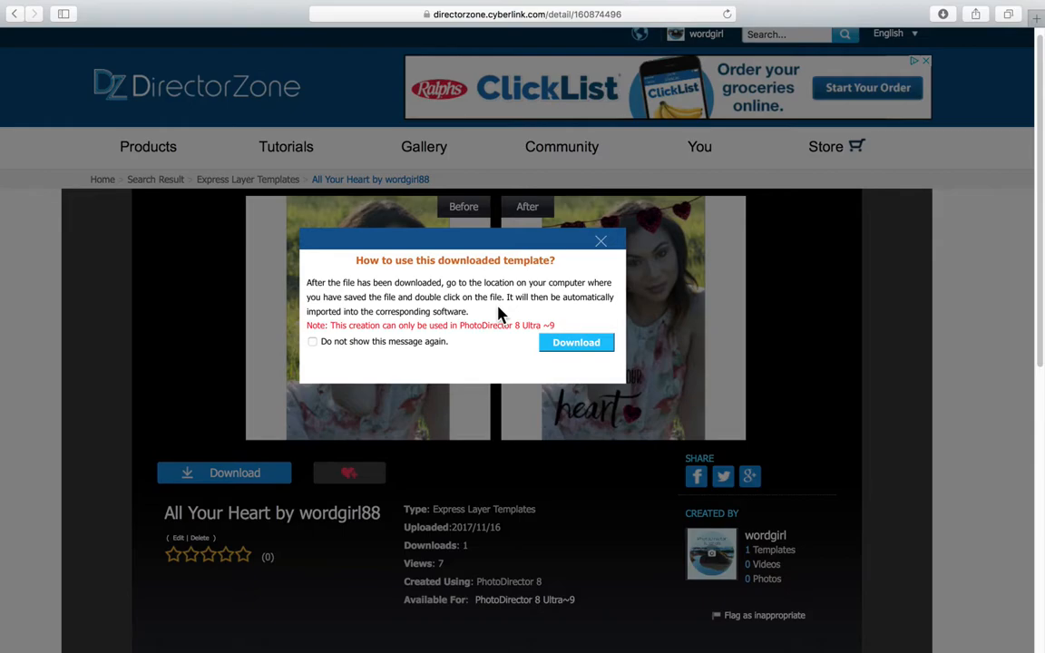
pyautogui.moveTo(517, 317)
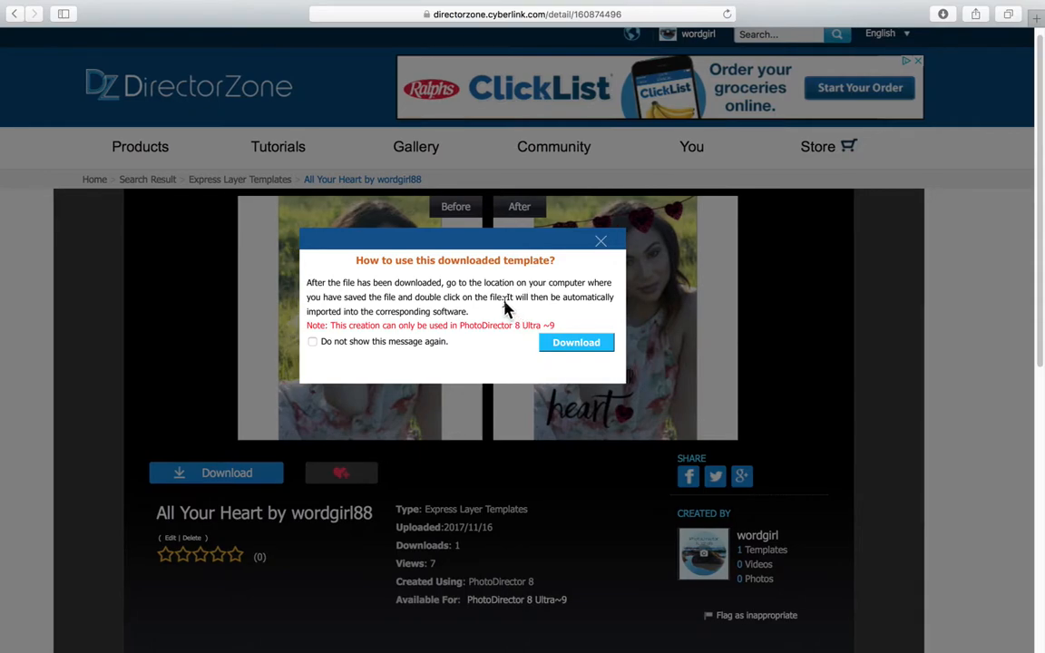
pyautogui.moveTo(468, 308)
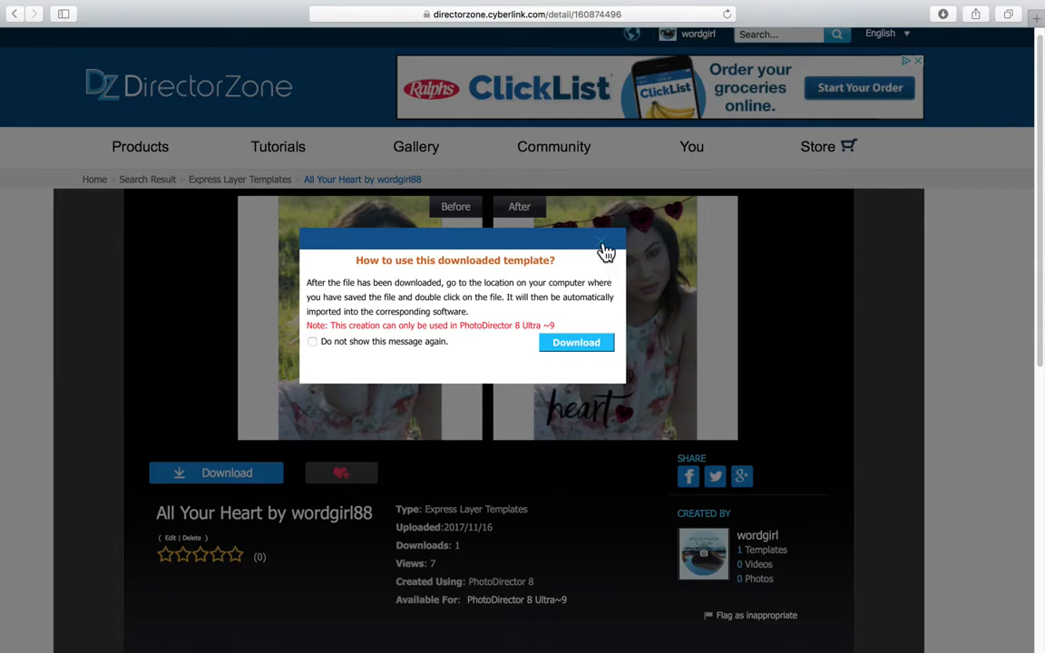
pyautogui.moveTo(576, 342)
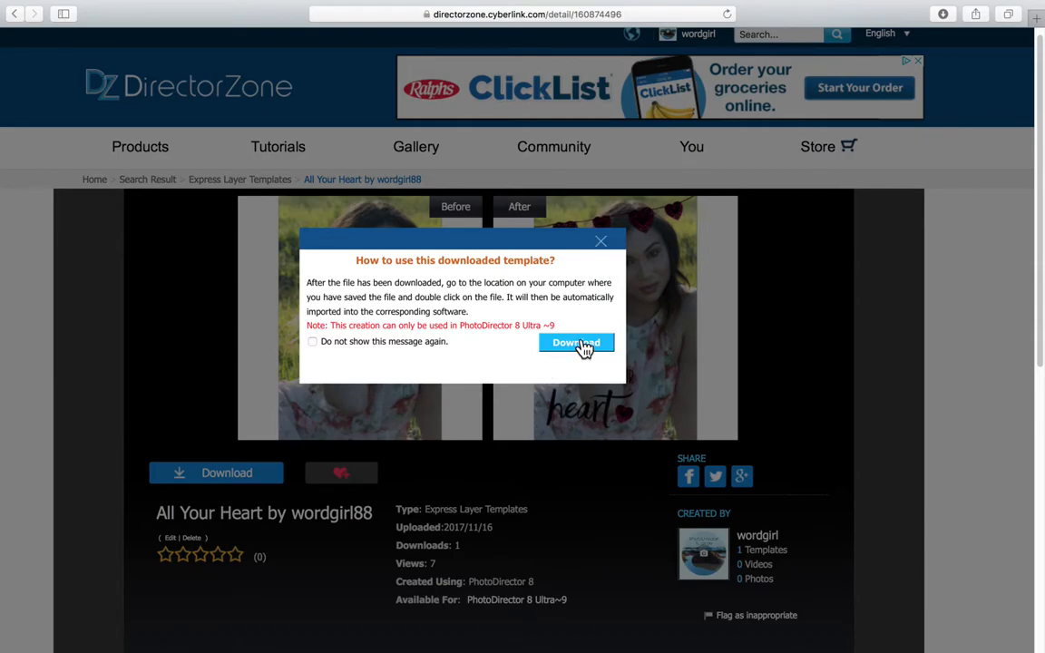
# Step: Confirm the download so All Your Heart is added to PhotoDirector, dismissing the success message
pyautogui.click(576, 343)
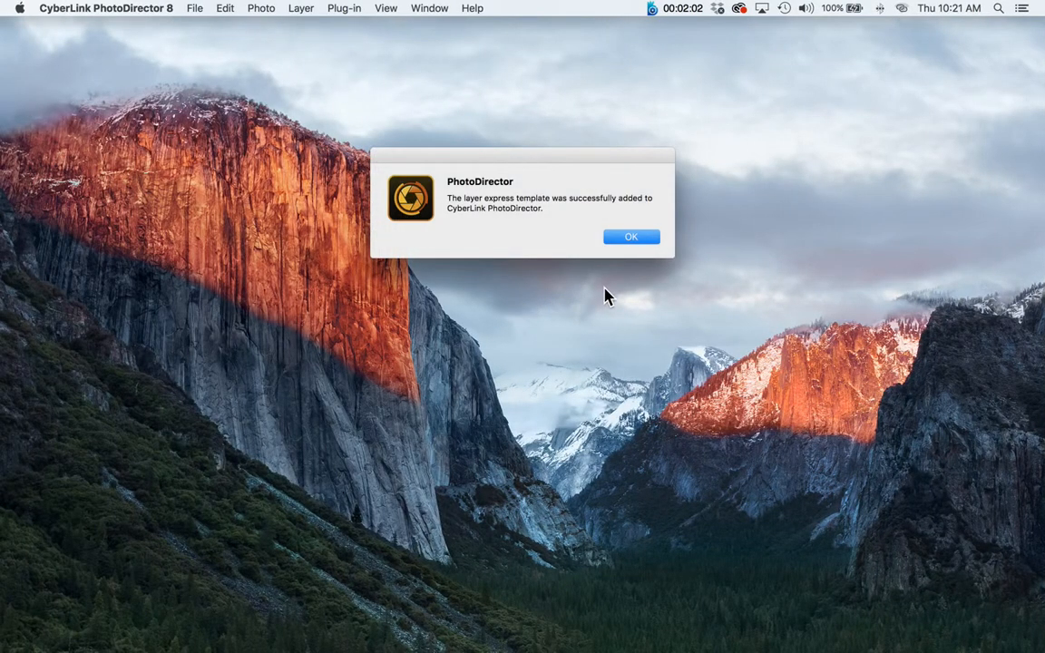
pyautogui.moveTo(544, 236)
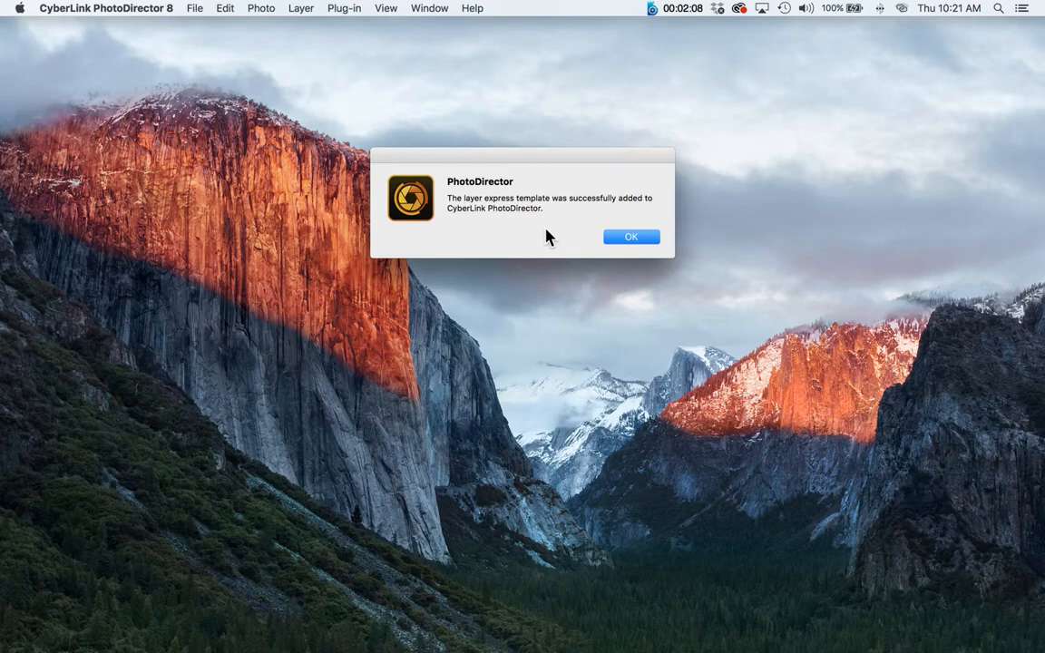
pyautogui.click(631, 236)
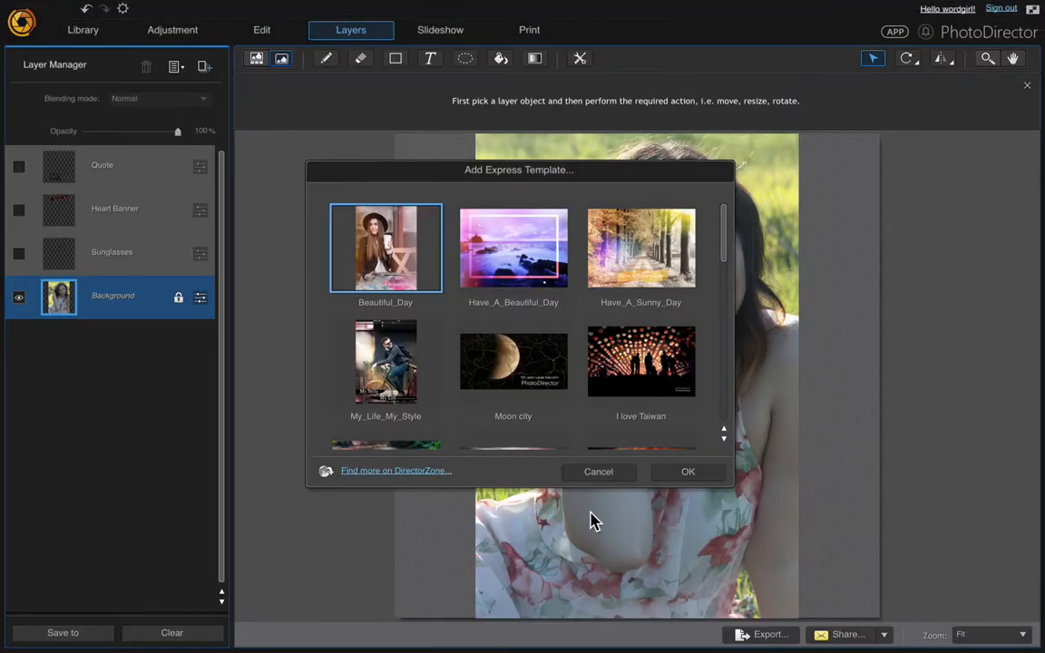
pyautogui.moveTo(446, 286)
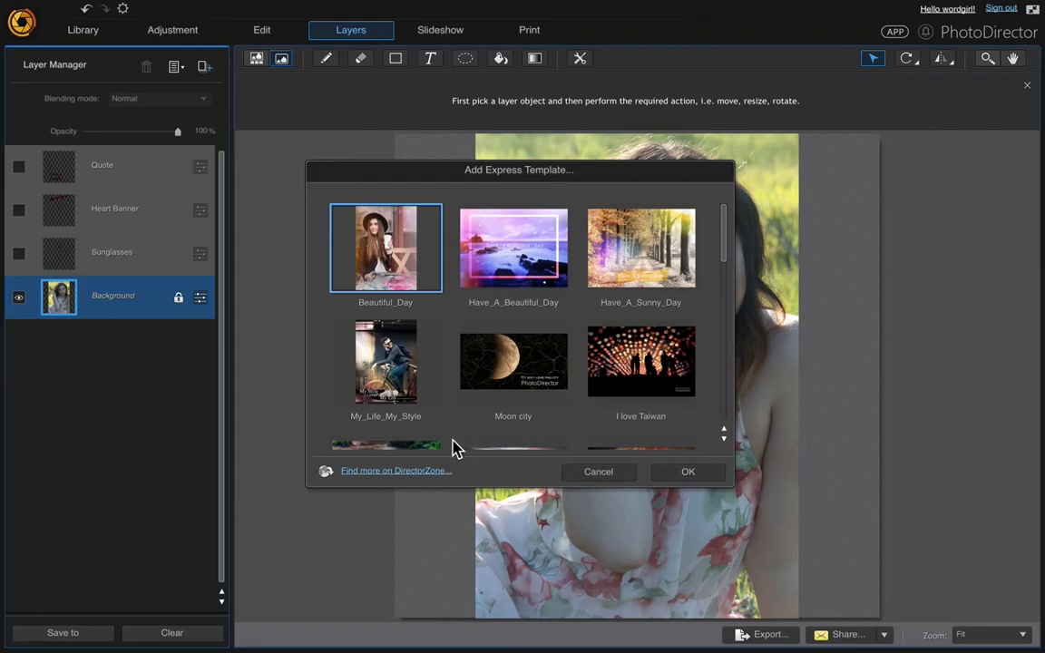
pyautogui.moveTo(395, 472)
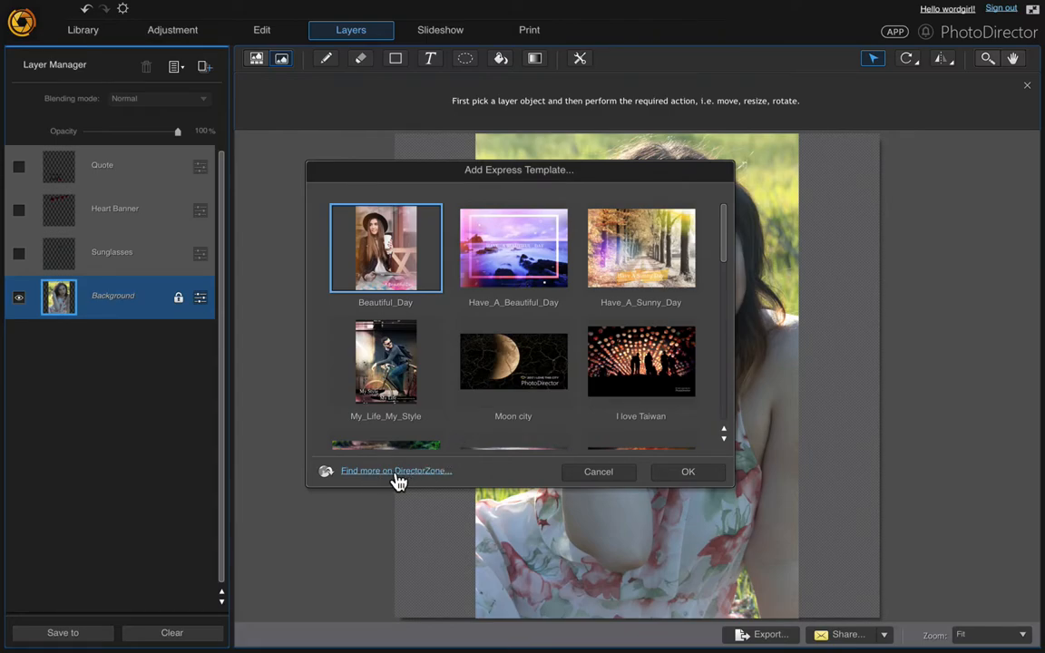
pyautogui.moveTo(515, 475)
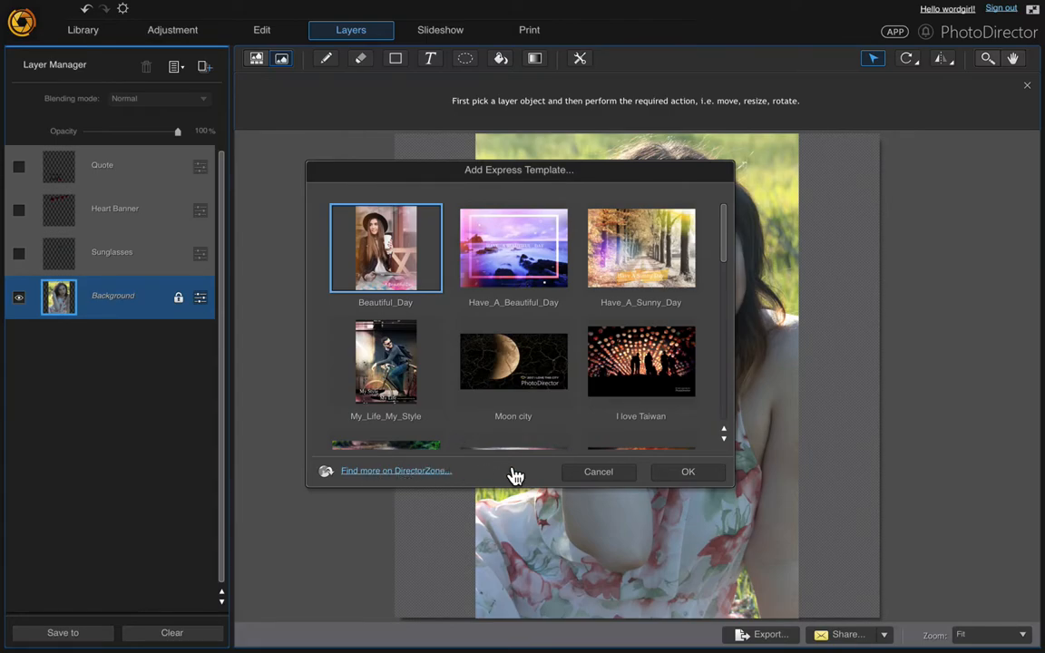
pyautogui.moveTo(718, 256)
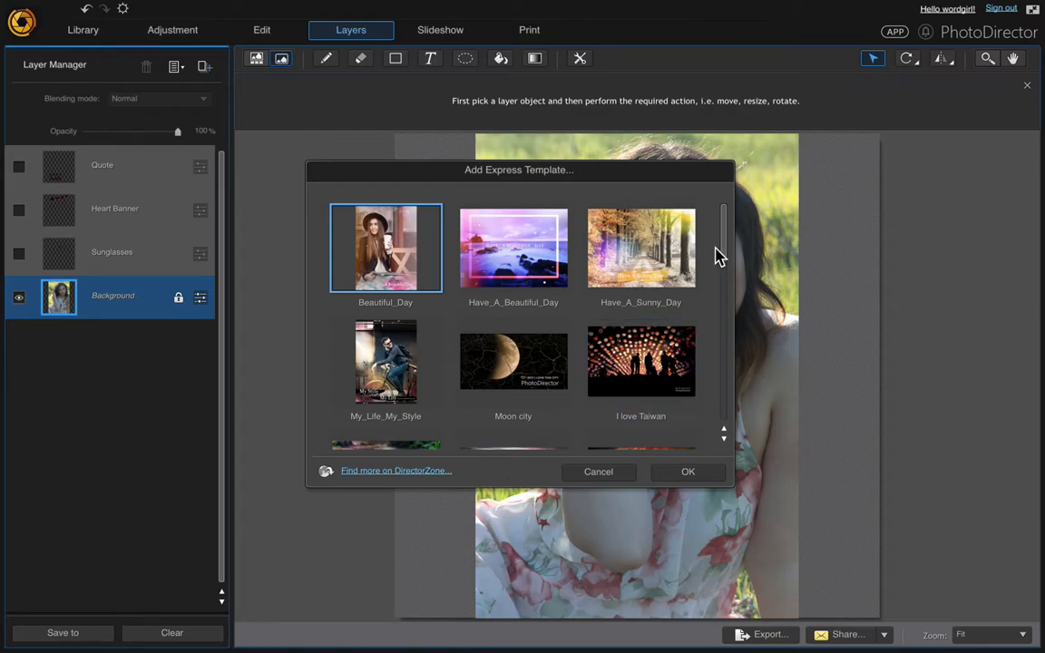
# Step: Cancel the template picker and reopen Add Express Template so All Your Heart is listed
pyautogui.scroll(-3)
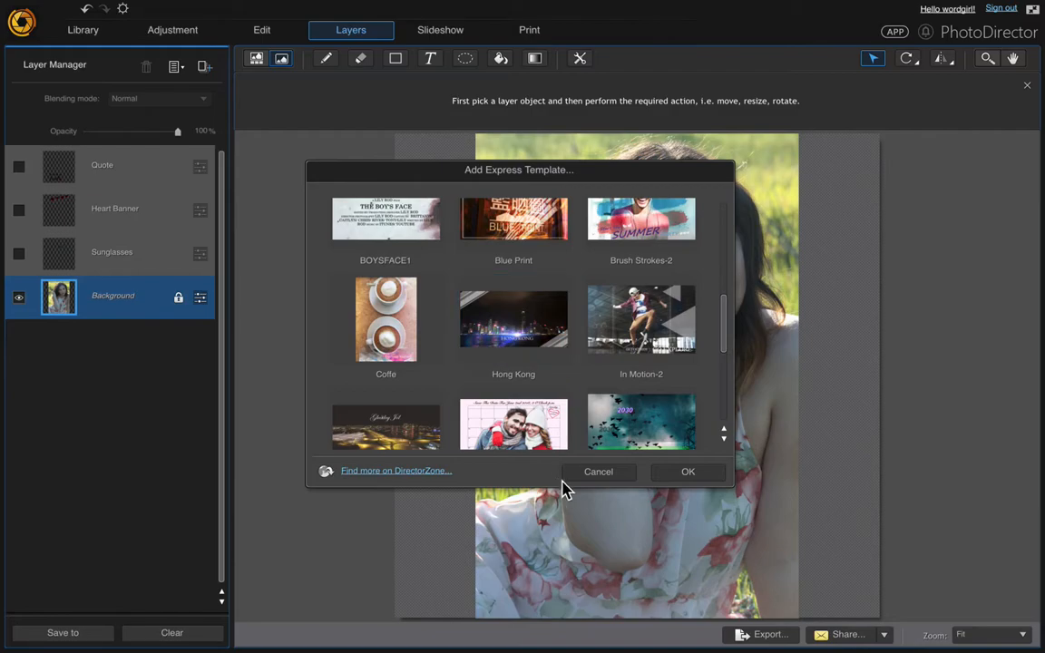
pyautogui.click(598, 471)
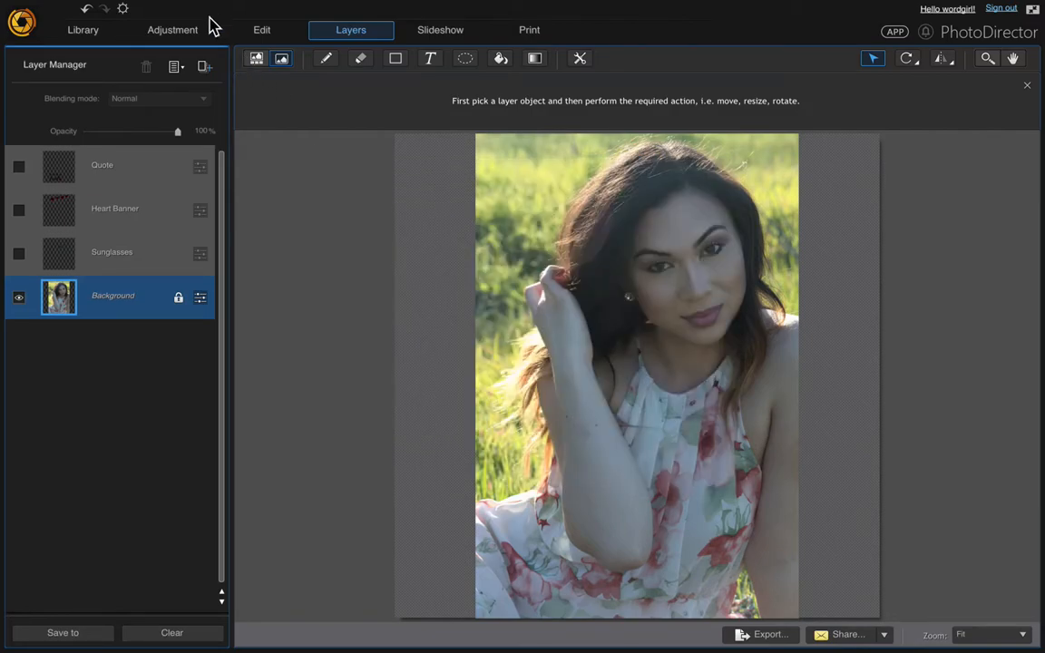
pyautogui.moveTo(205, 67)
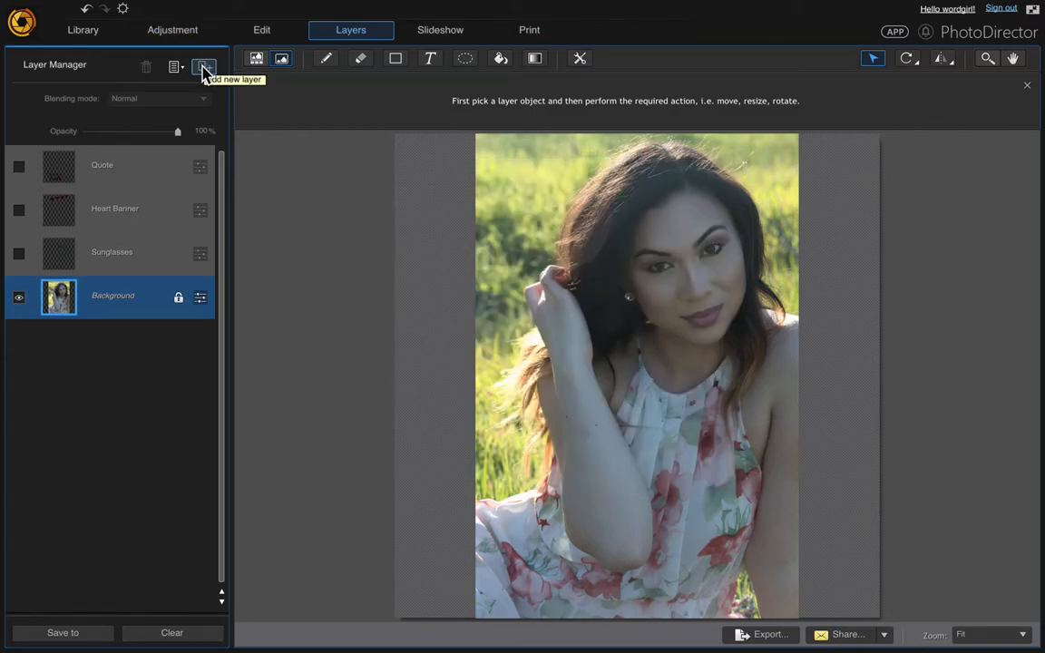
pyautogui.click(203, 66)
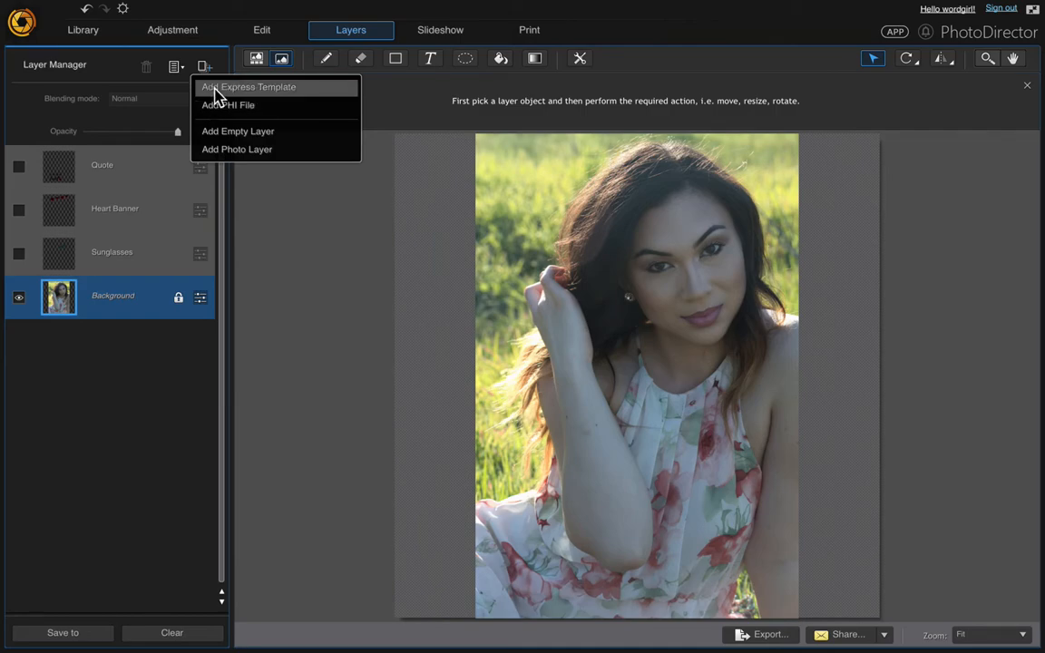
pyautogui.click(253, 87)
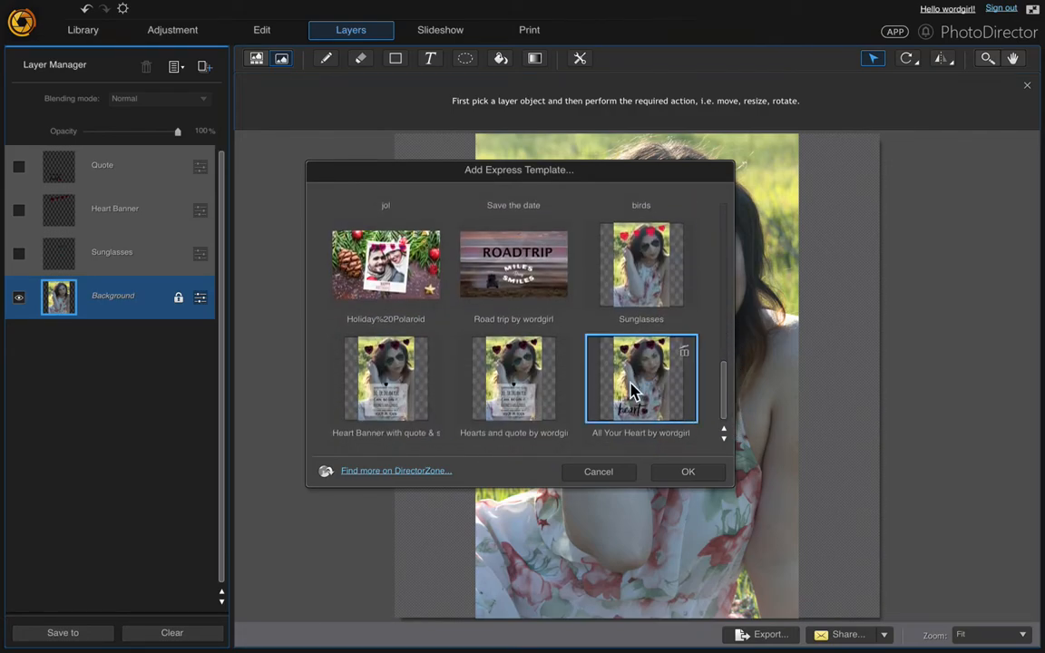
pyautogui.moveTo(633, 390)
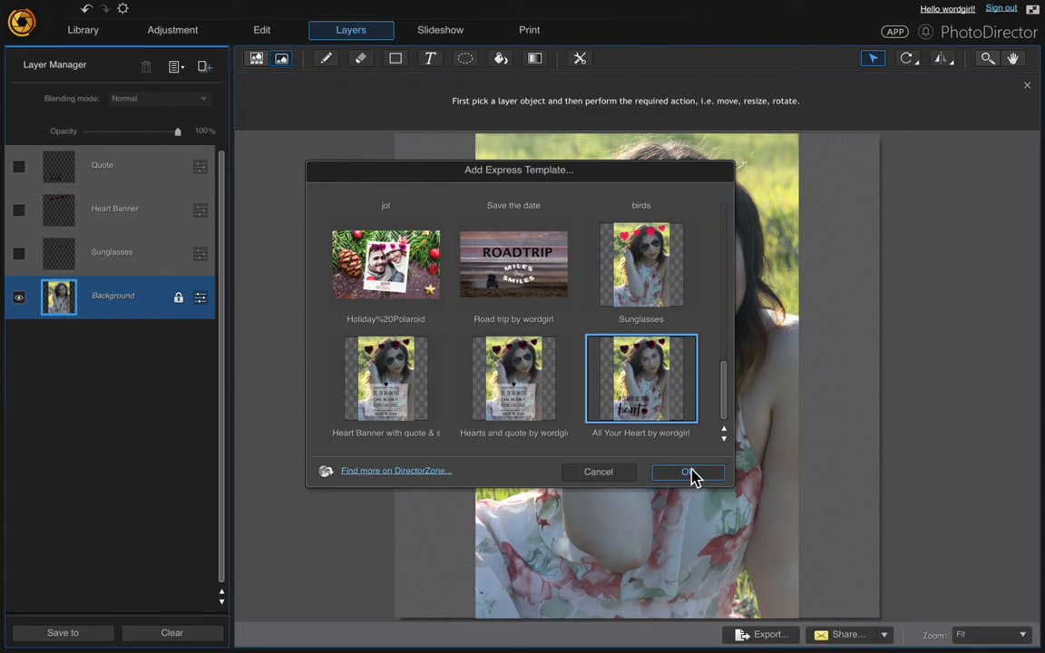
# Step: Apply the All Your Heart template, adding Quote, Heart Banner and Sunglasses layers over the portrait
pyautogui.click(687, 471)
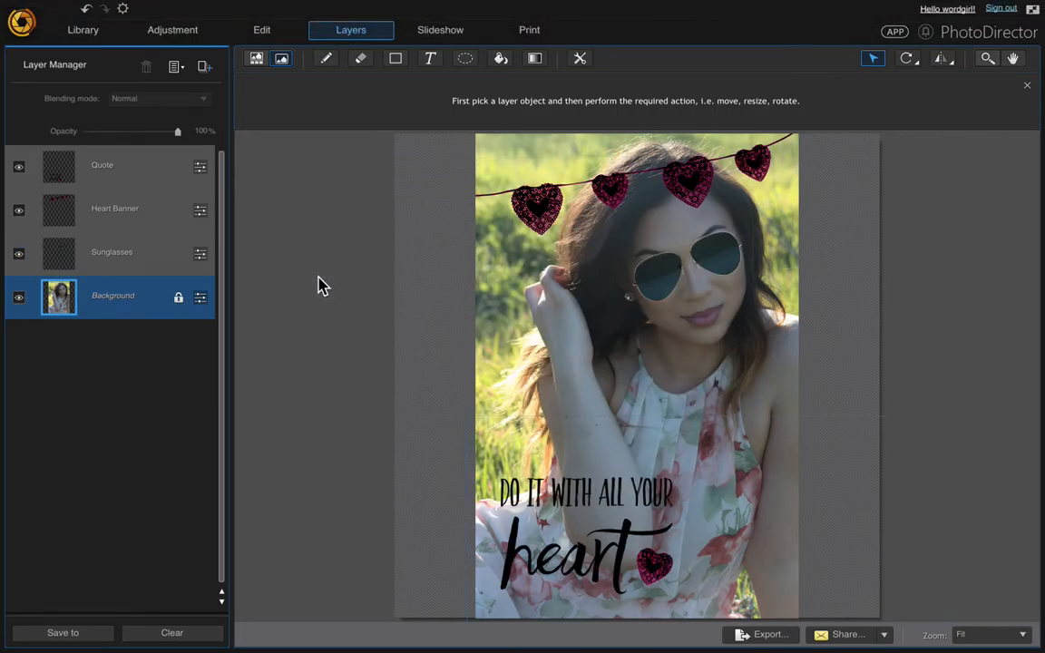
pyautogui.click(112, 252)
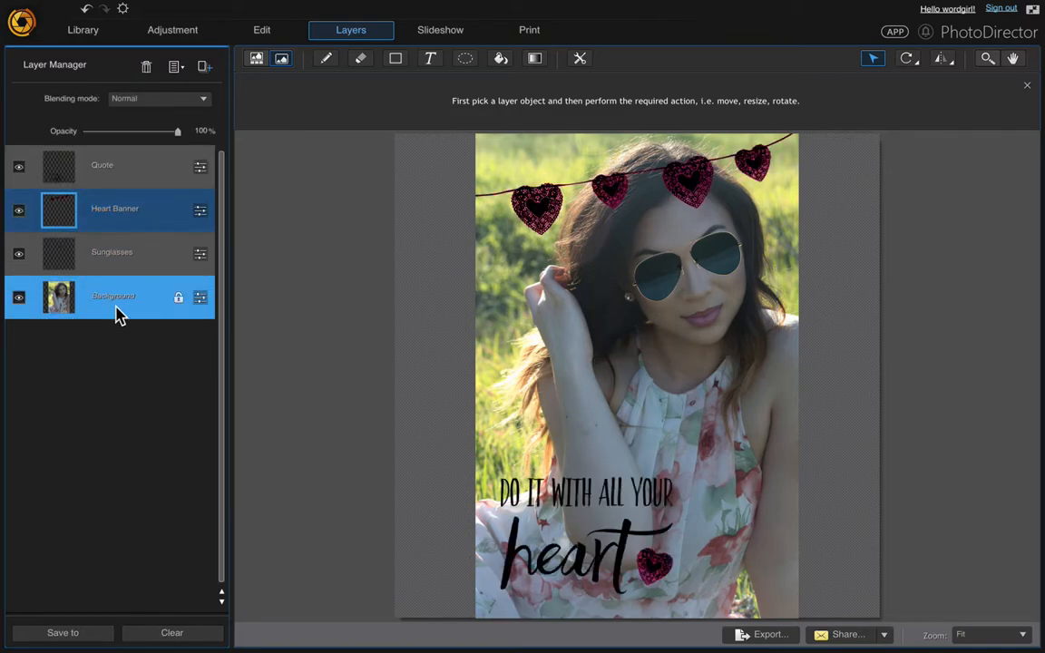
pyautogui.moveTo(119, 316)
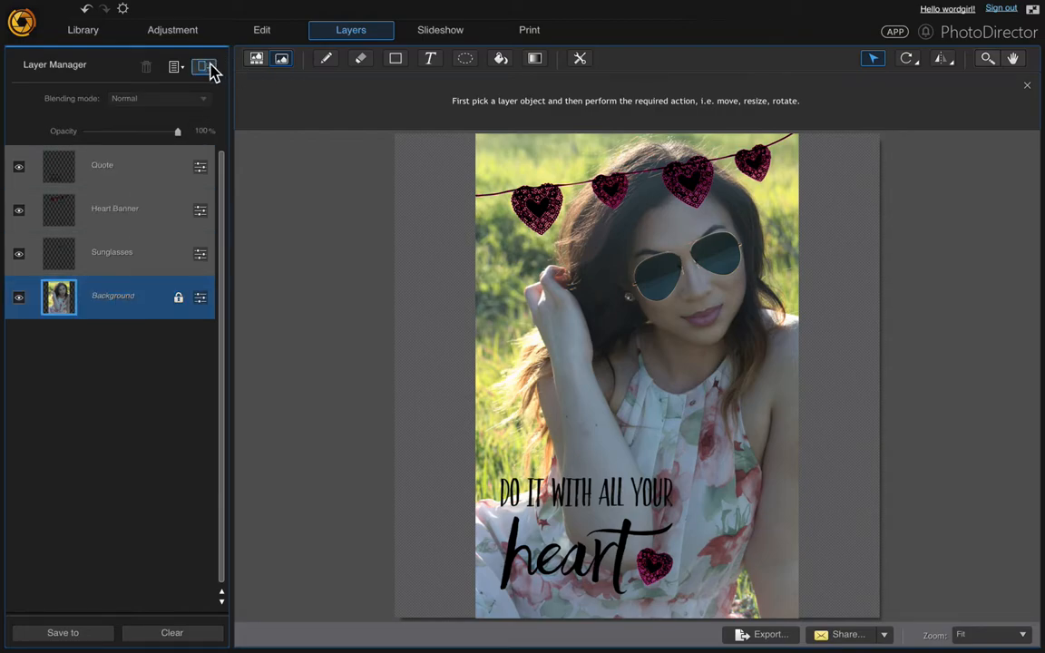
# Step: Start adding a Photo Layer, bringing up the photo picker in the Graphic Stock folder
pyautogui.click(207, 69)
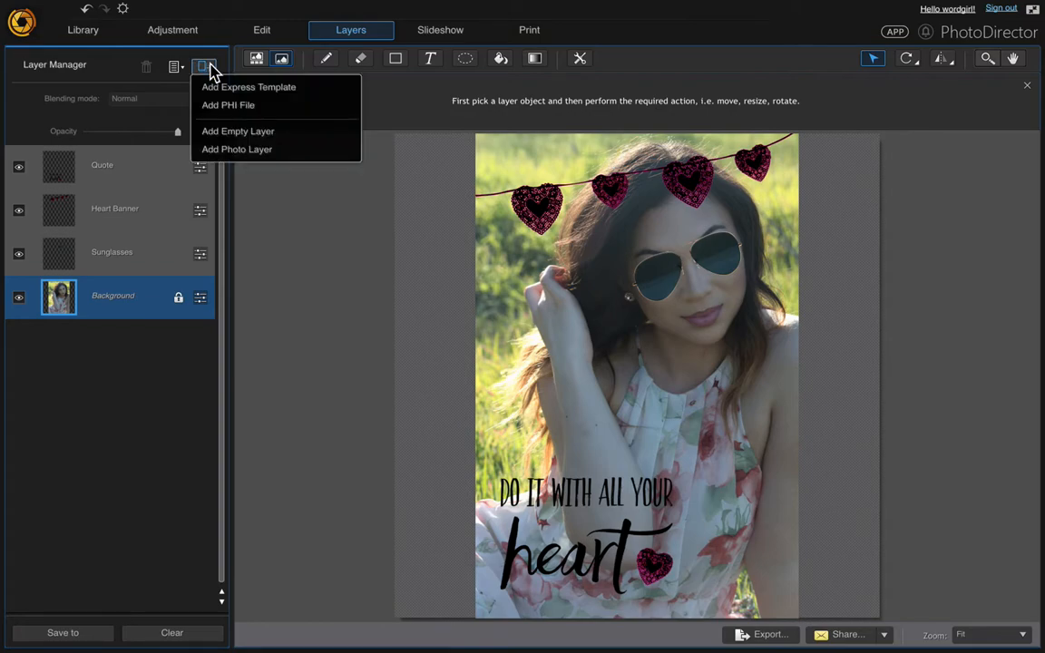
pyautogui.moveTo(262, 149)
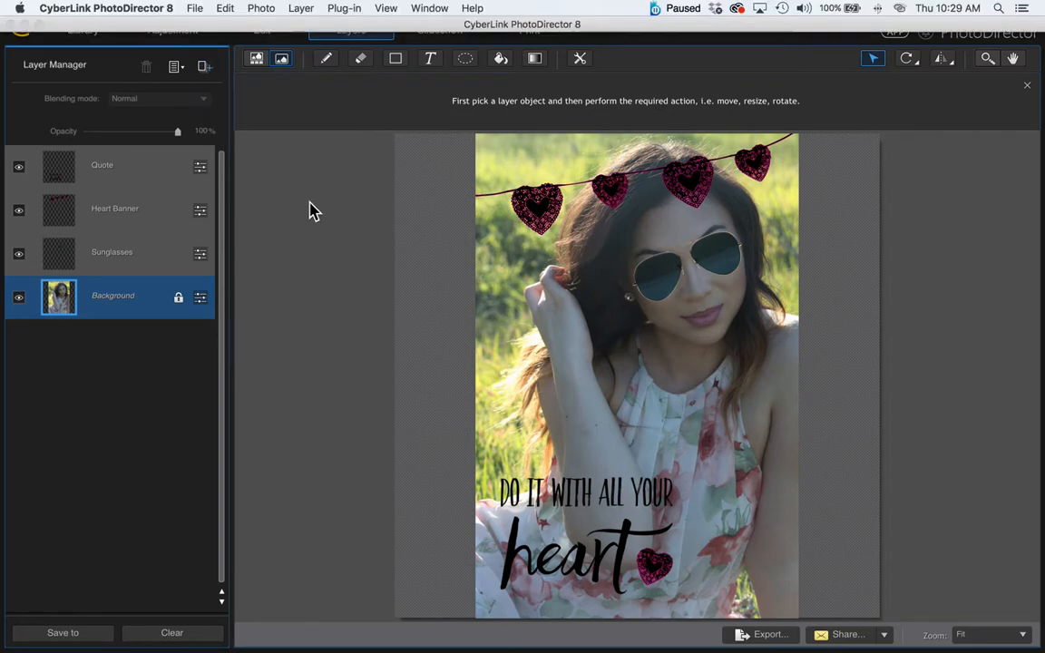
pyautogui.click(172, 65)
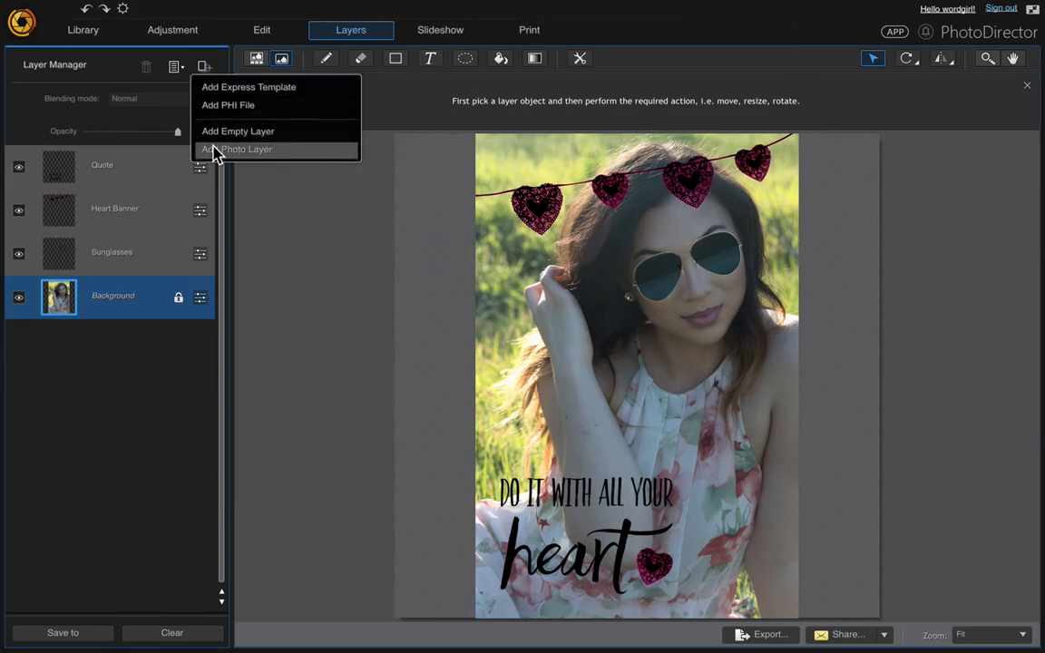
pyautogui.click(236, 148)
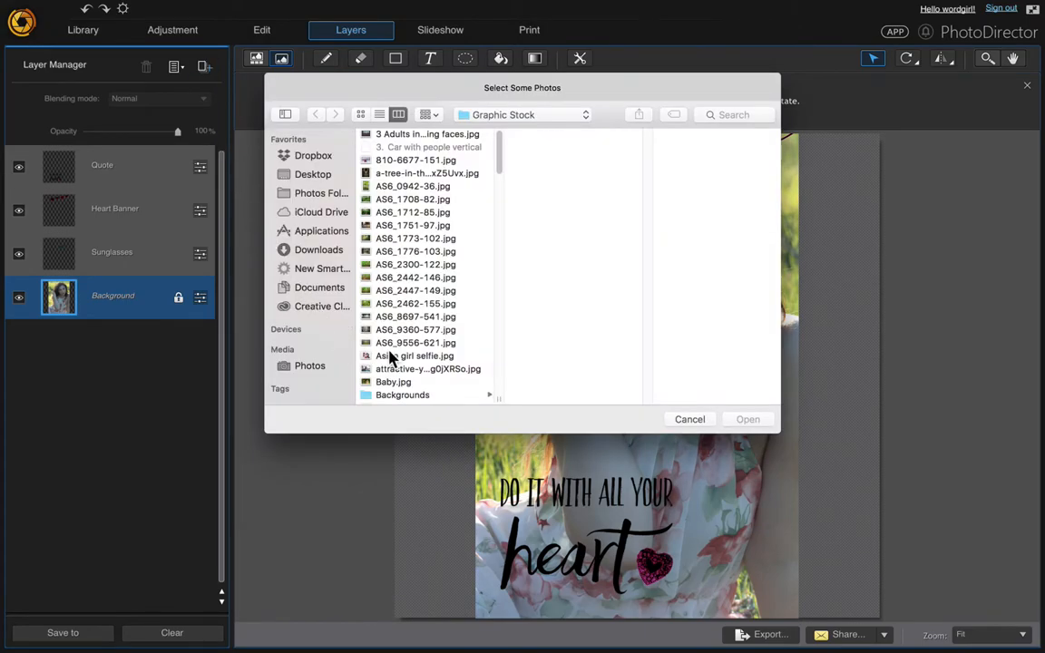
pyautogui.scroll(-3)
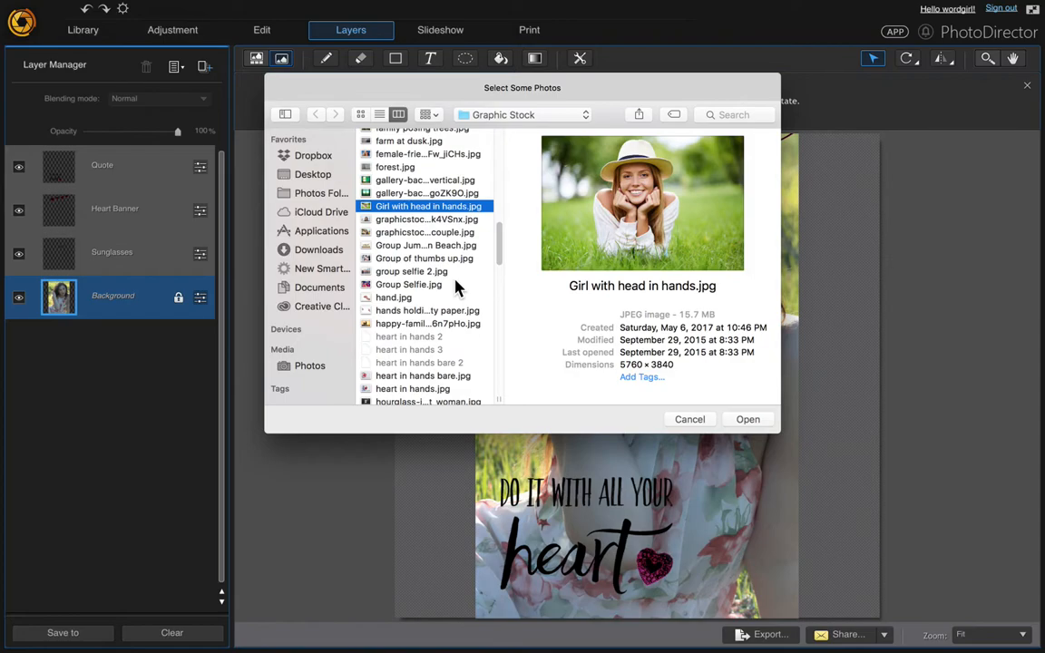
pyautogui.moveTo(424, 214)
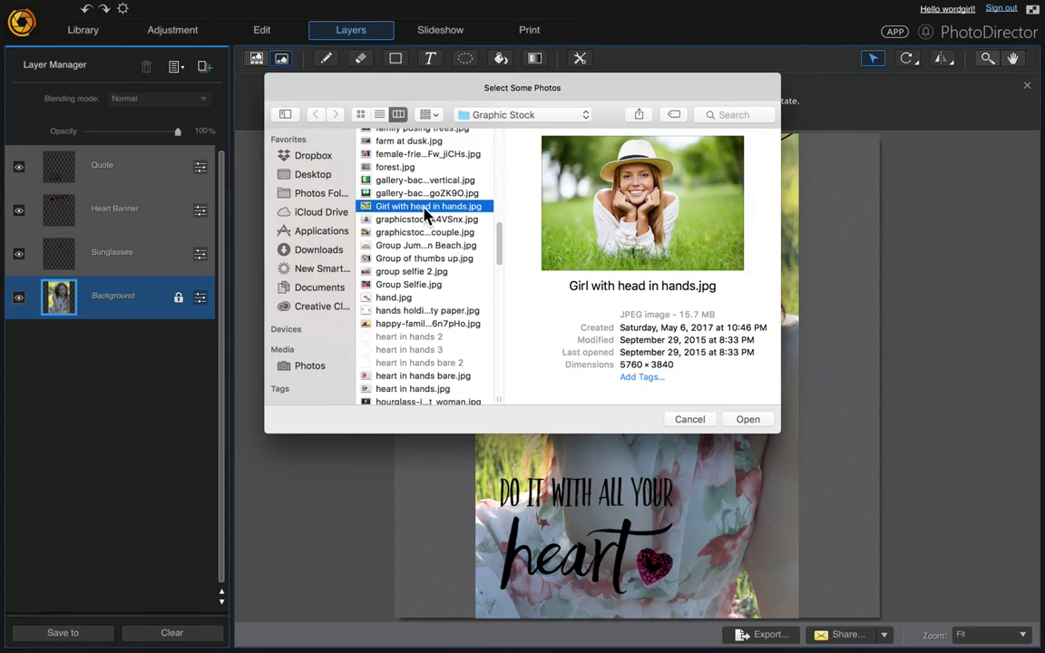
# Step: Add Girl with head in hands.jpg as a new photo layer above the Background
pyautogui.click(747, 419)
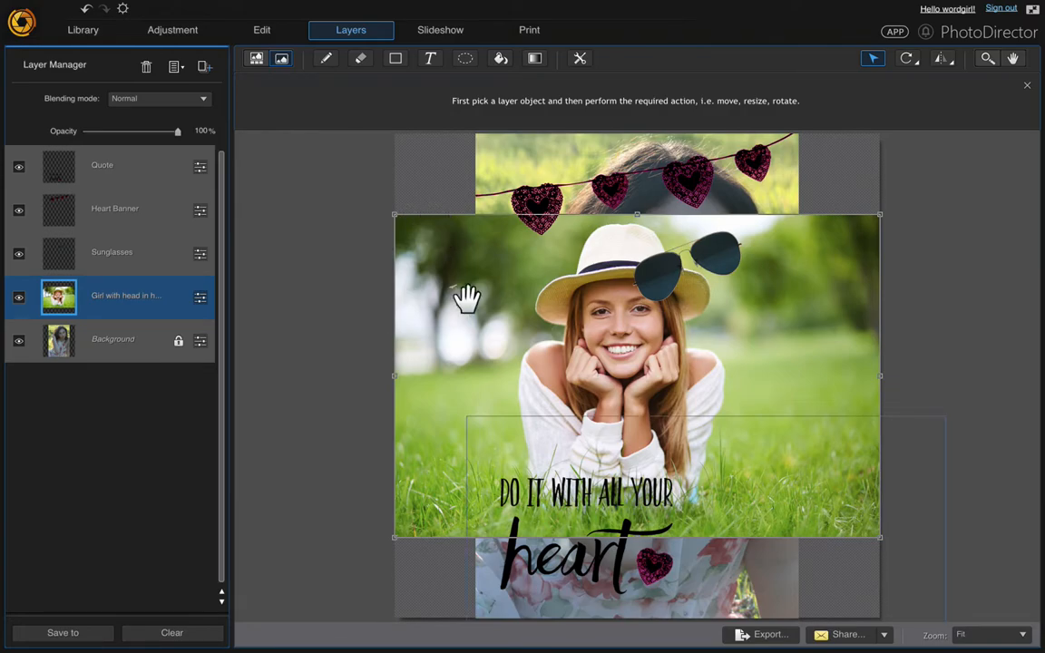
# Step: Hide the Background, Quote, Heart Banner and Sunglasses layers, leaving the girl photo layer selected
pyautogui.click(112, 341)
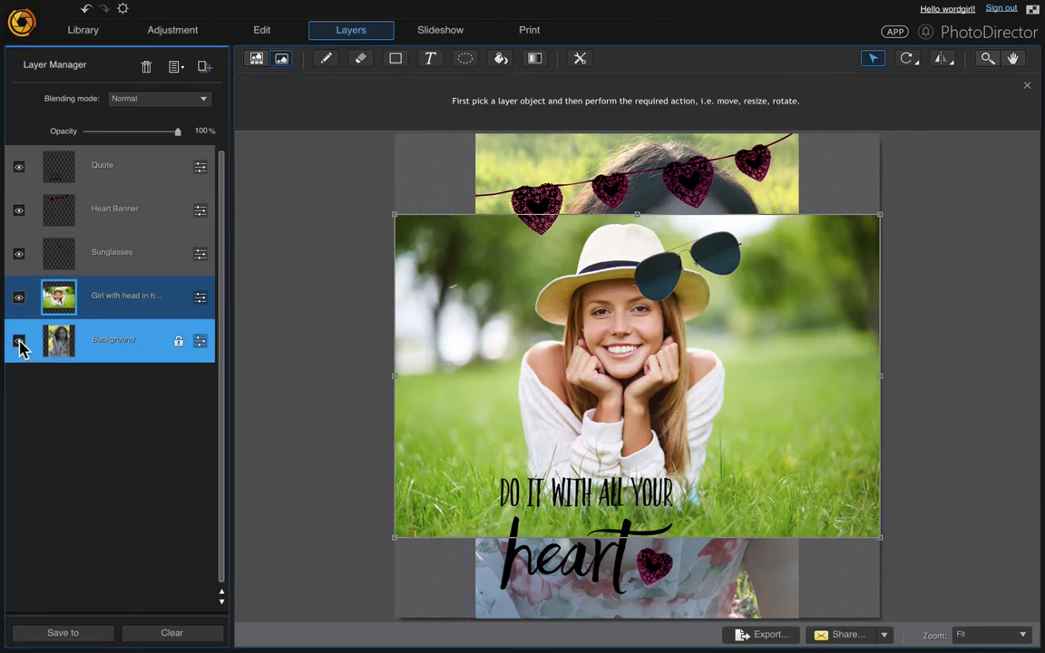
pyautogui.moveTo(18, 341)
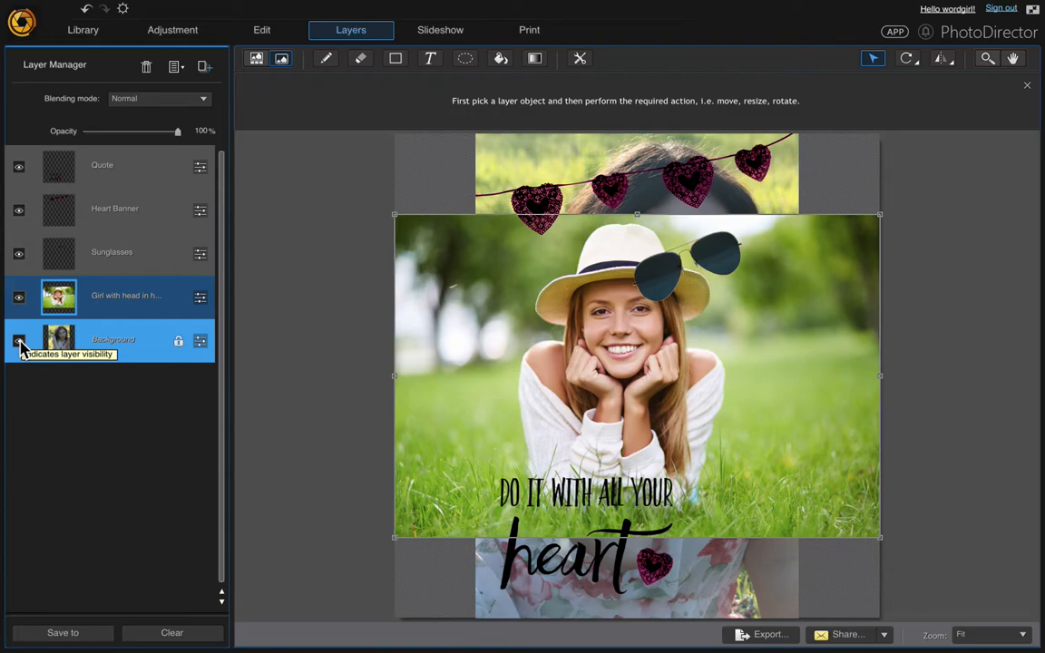
pyautogui.click(18, 339)
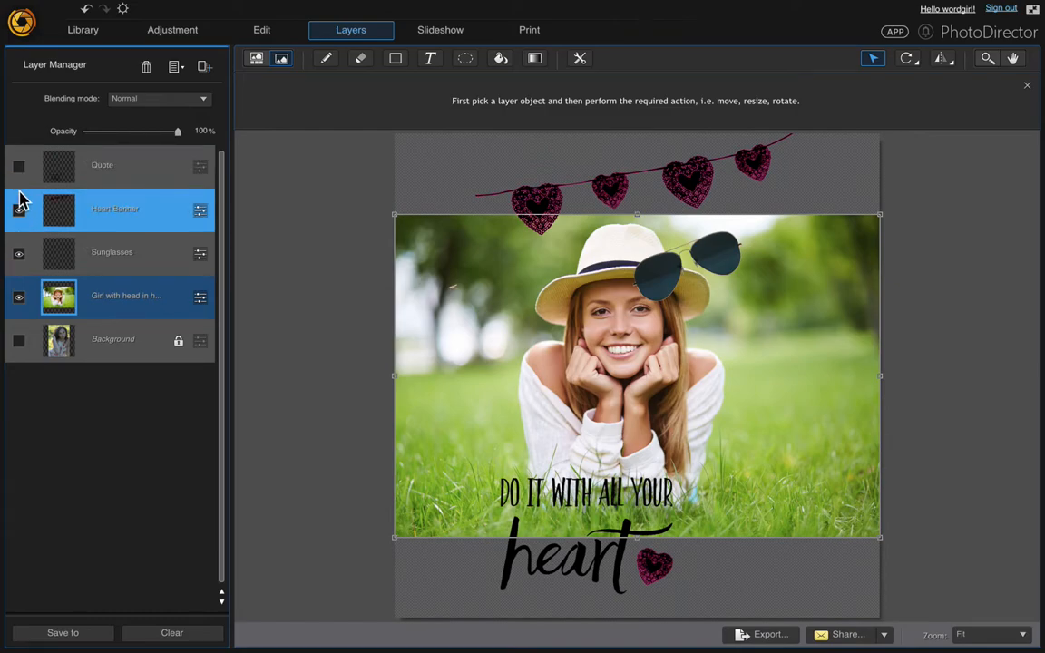
pyautogui.click(18, 254)
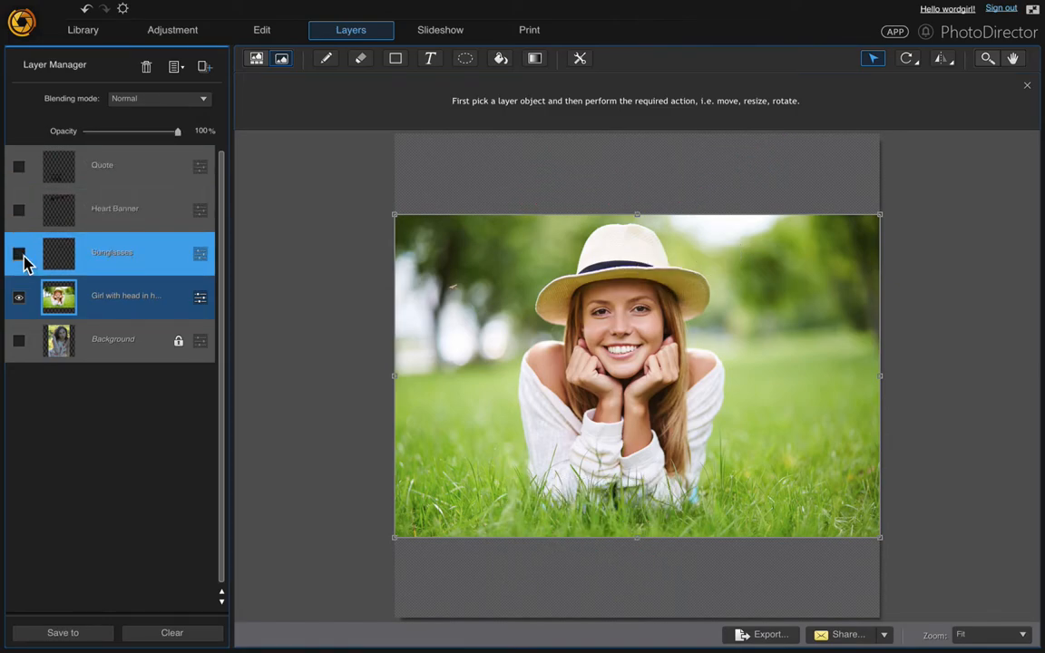
pyautogui.click(125, 294)
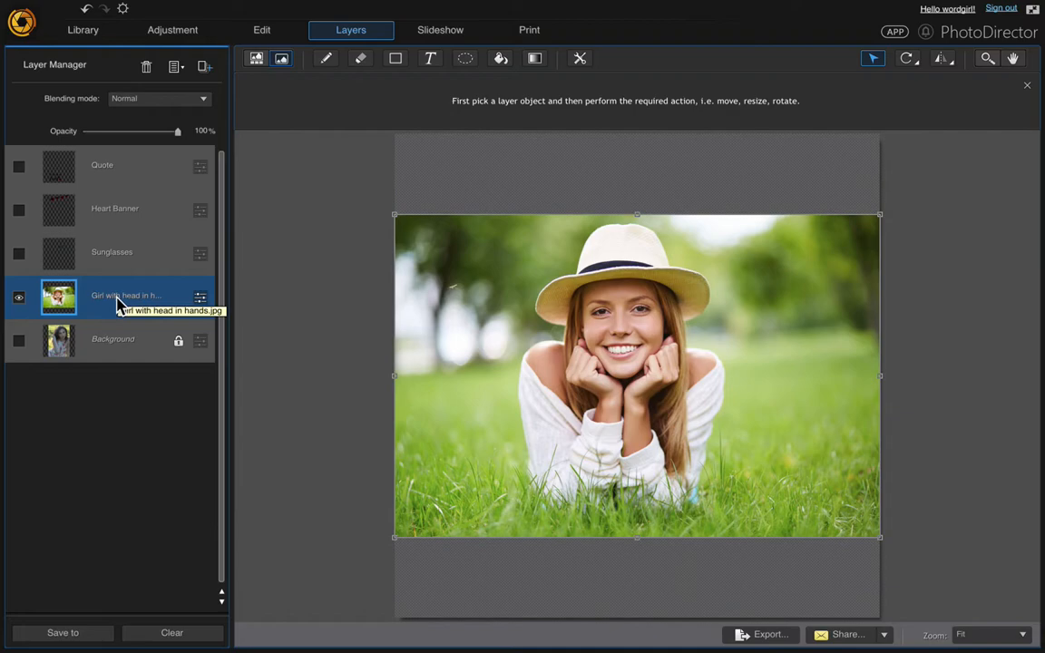
pyautogui.moveTo(871, 60)
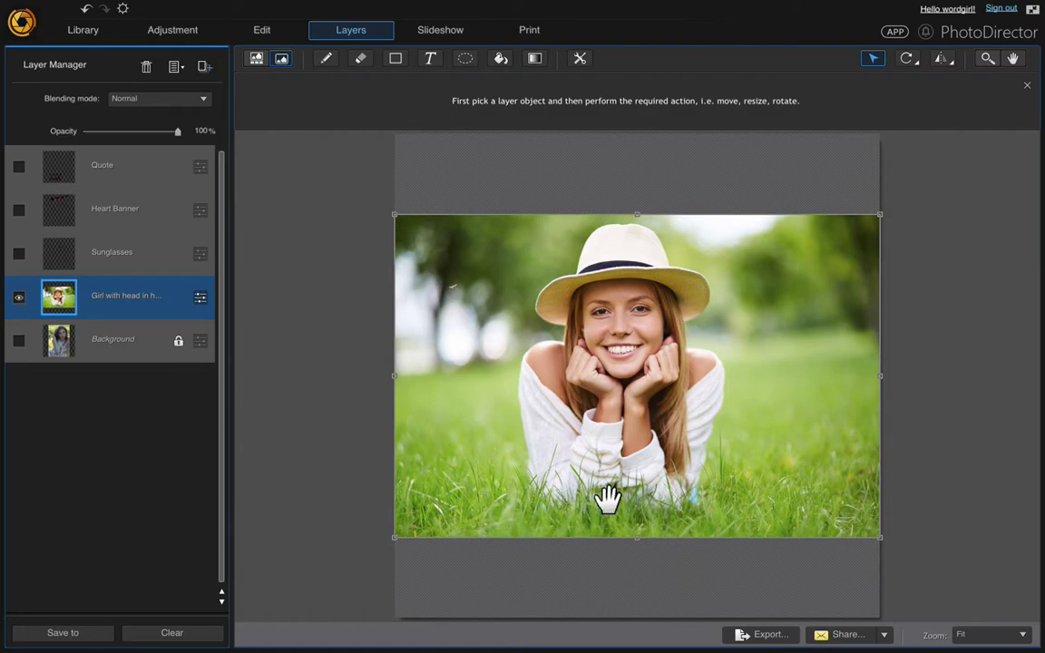
pyautogui.moveTo(880, 541)
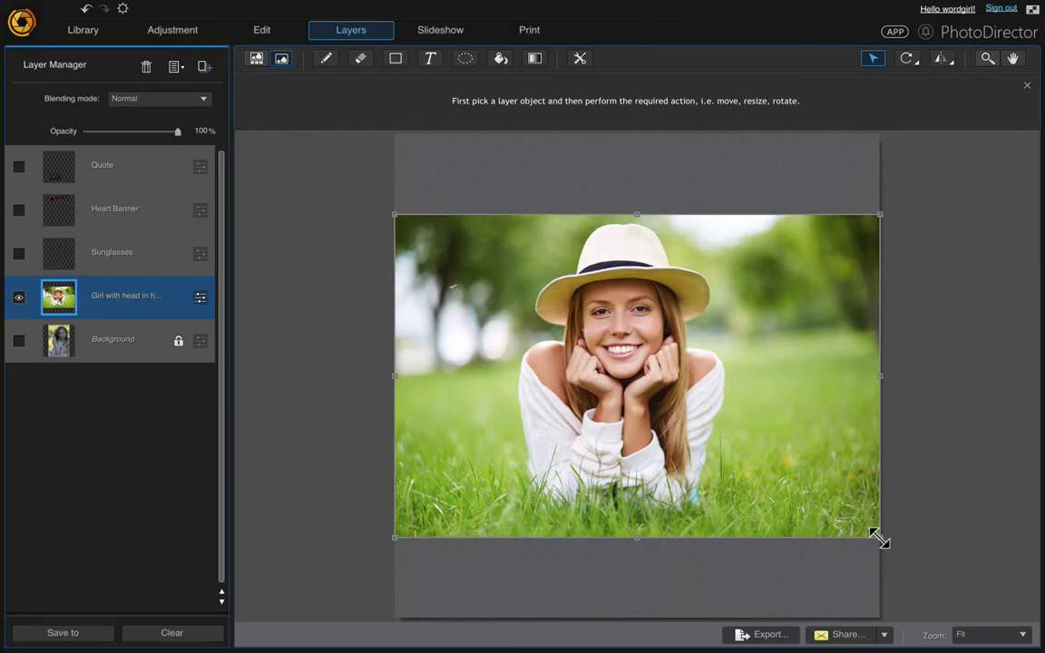
# Step: Enlarge the girl-with-hat photo to fill the full canvas height
pyautogui.moveTo(878, 537); pyautogui.dragTo(1023, 621)
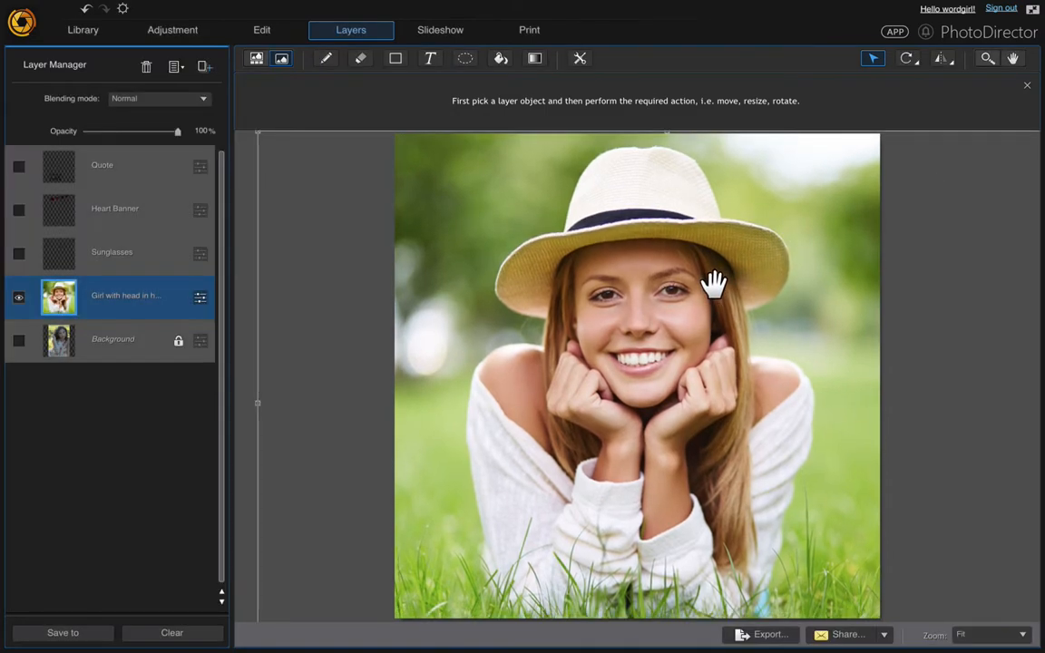
# Step: Hide the Quote and Heart Banner layers so only the sunglasses remain over the photo
pyautogui.click(113, 339)
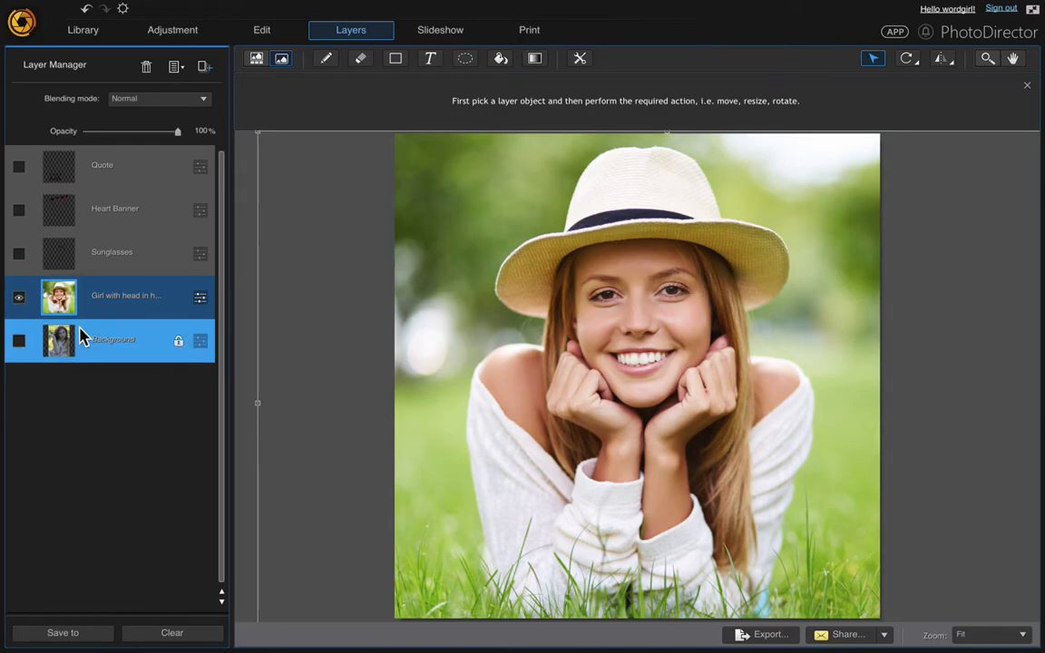
pyautogui.click(112, 252)
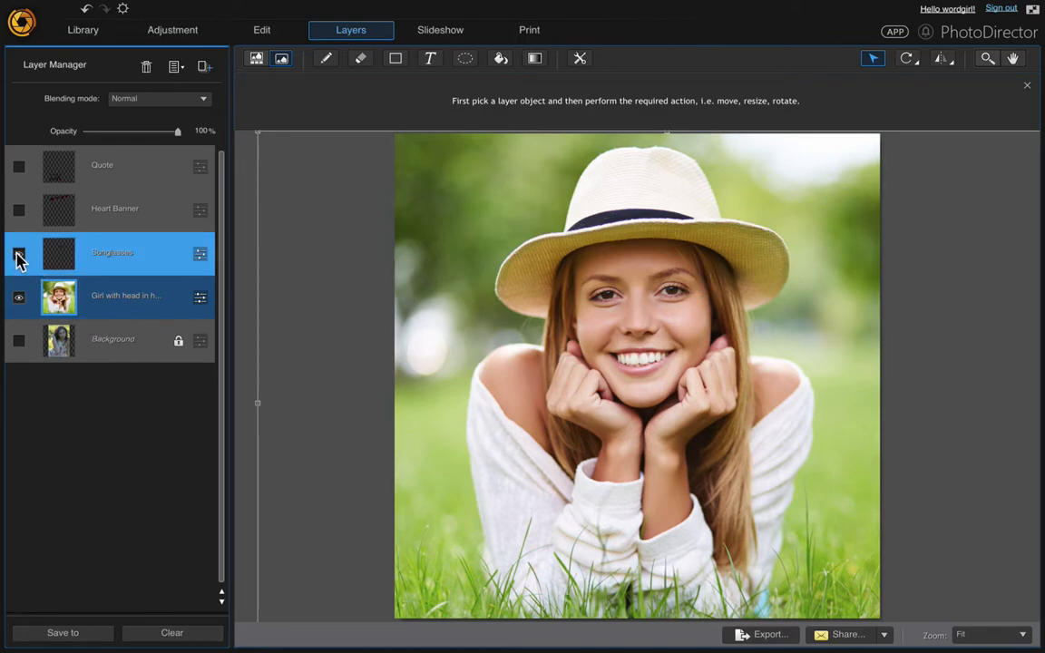
pyautogui.click(20, 167)
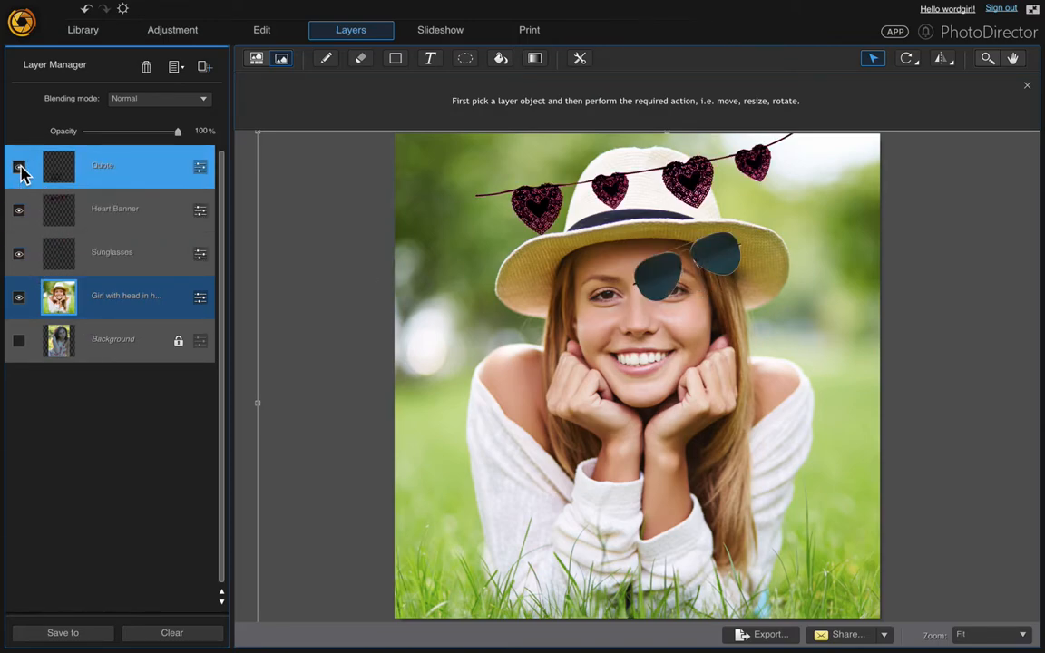
pyautogui.click(19, 167)
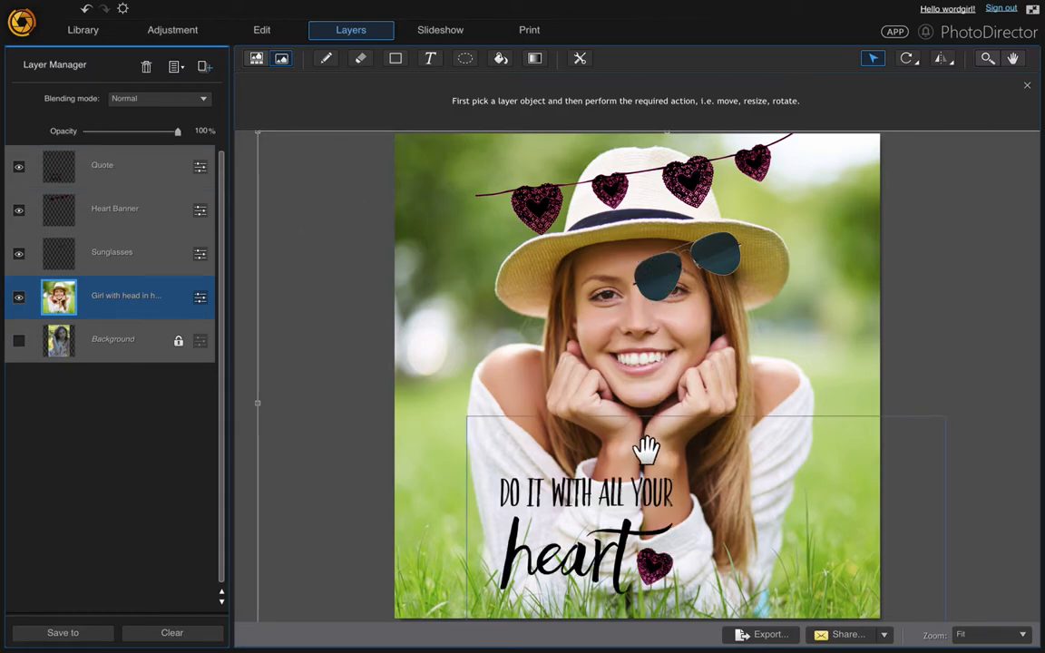
pyautogui.moveTo(537, 202)
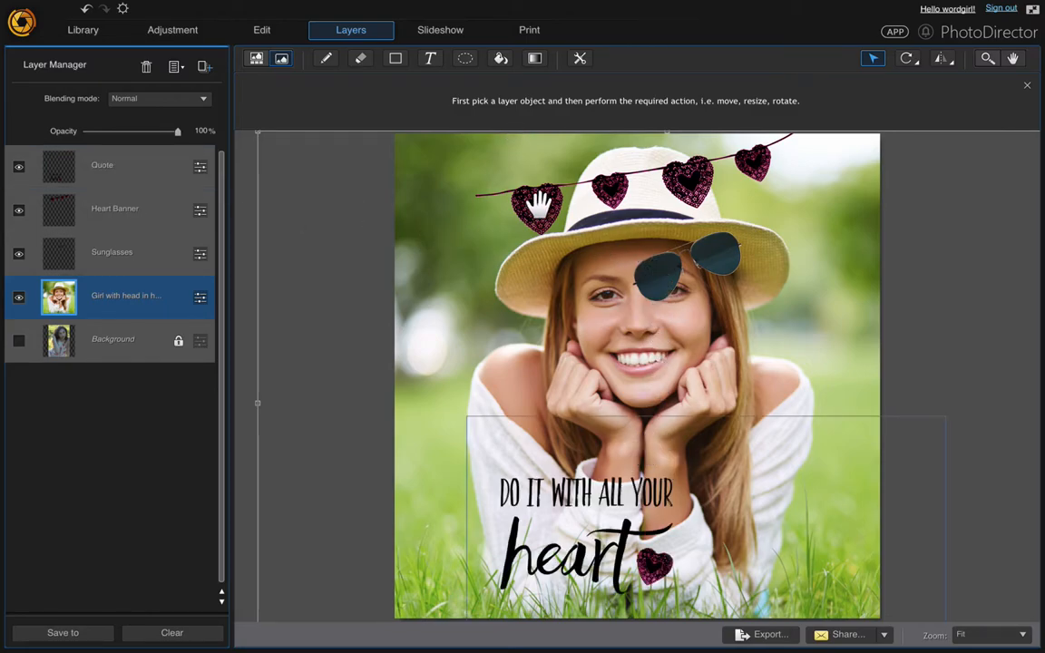
pyautogui.moveTo(586, 528)
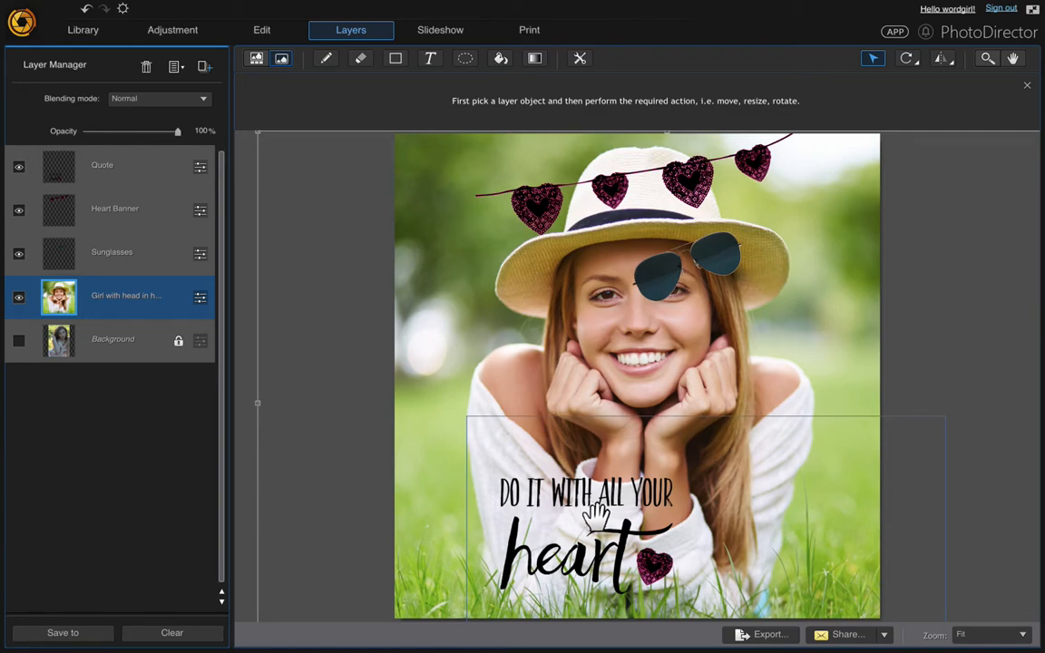
pyautogui.moveTo(588, 279)
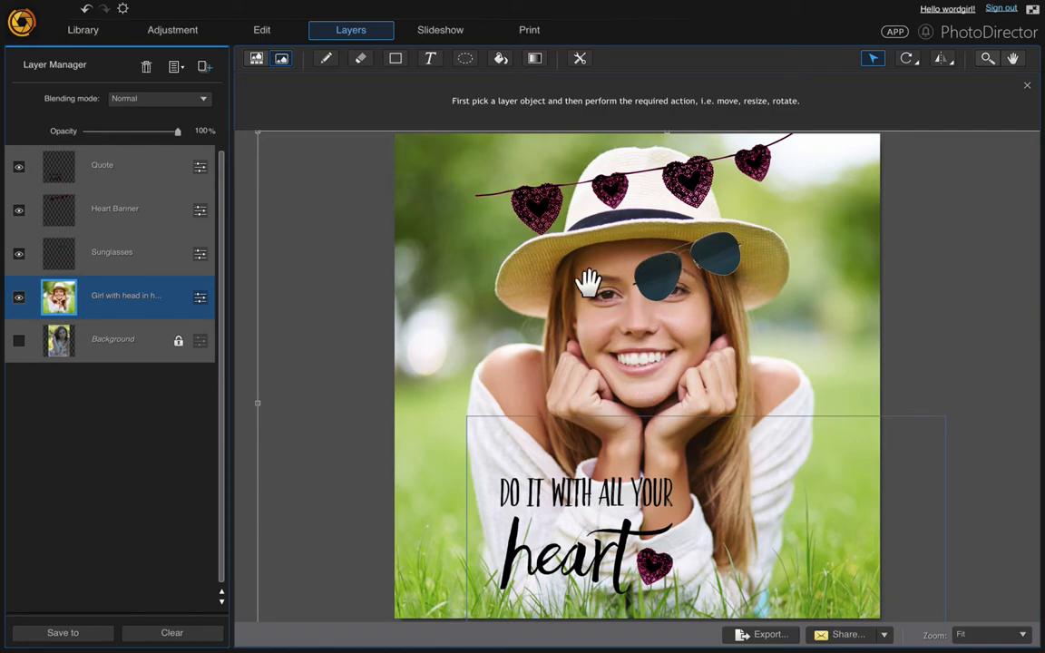
pyautogui.moveTo(657, 281)
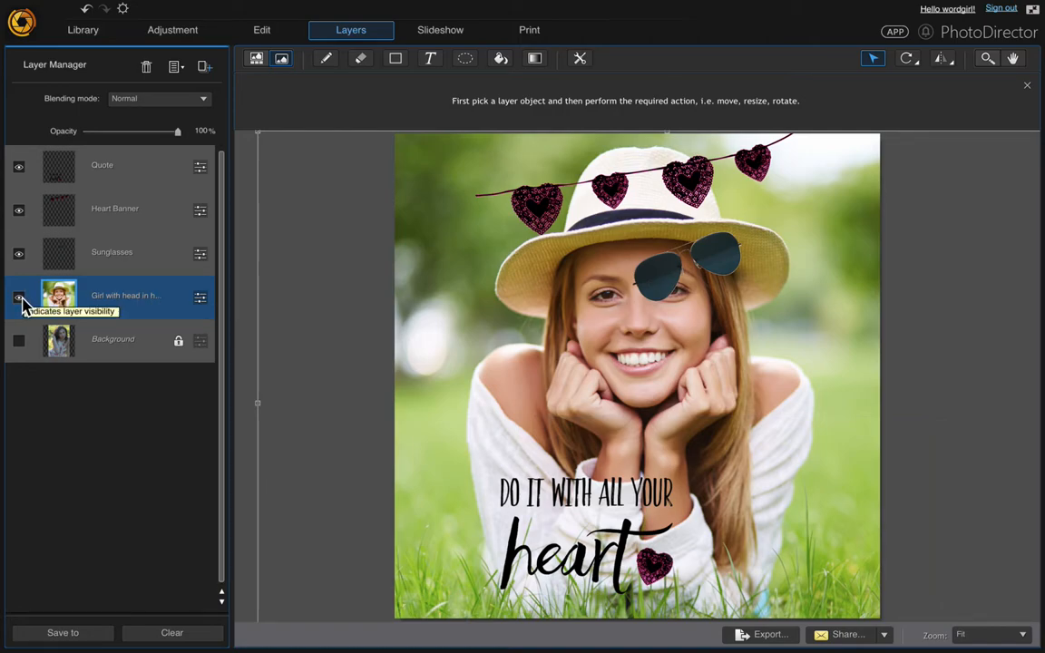
pyautogui.click(18, 167)
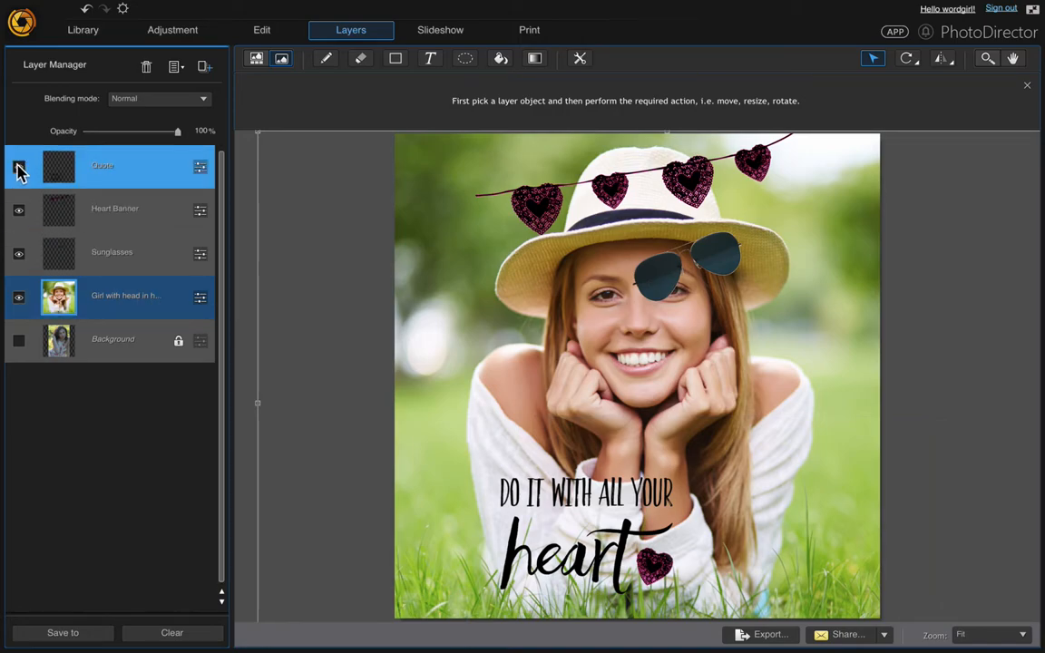
pyautogui.click(18, 210)
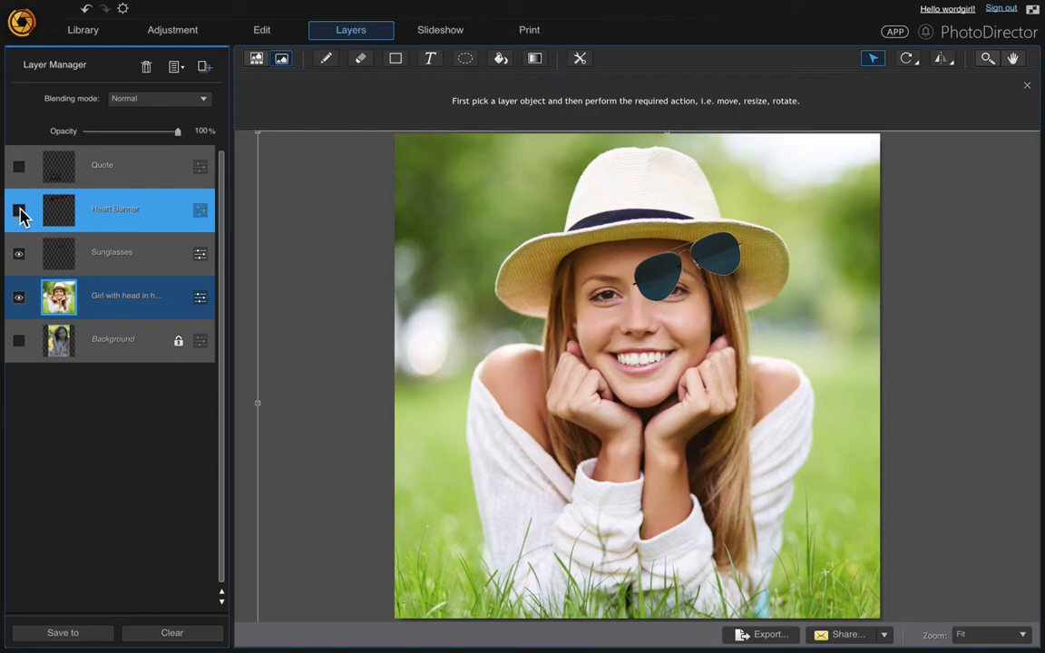
# Step: Rotate the sunglasses onto the girl's eyes and apply the transform
pyautogui.click(113, 253)
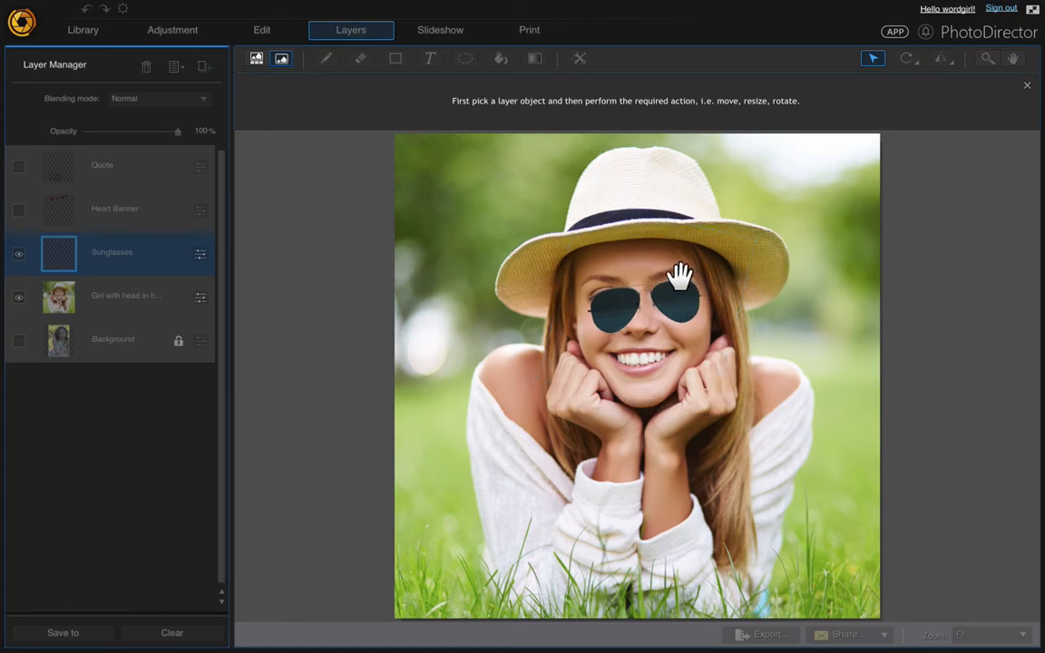
pyautogui.moveTo(680, 290); pyautogui.dragTo(671, 275)
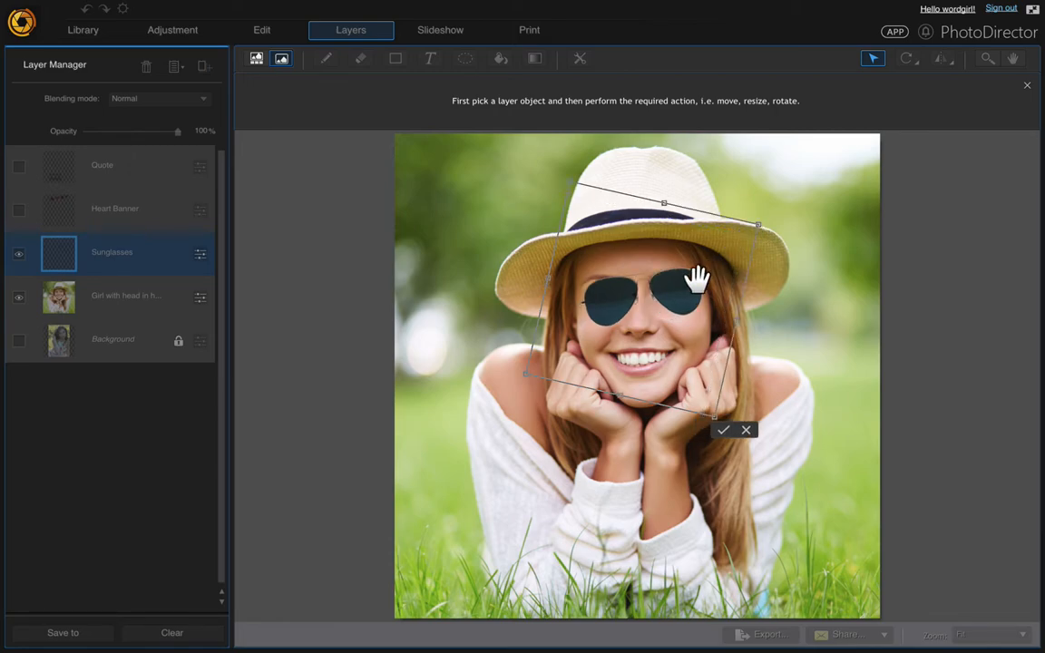
pyautogui.click(721, 428)
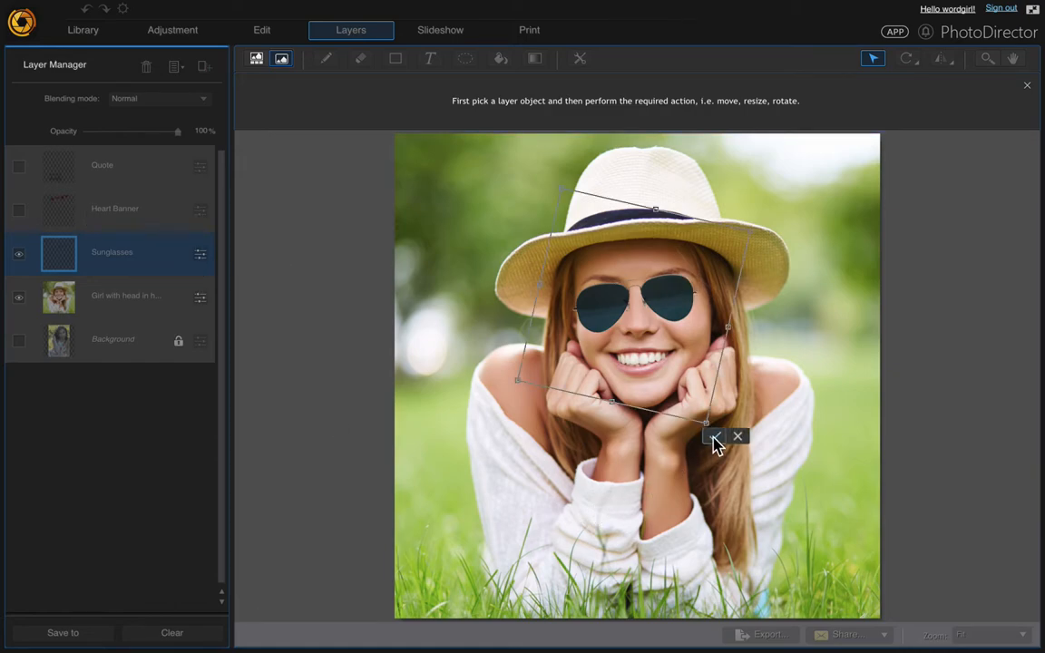
pyautogui.click(116, 208)
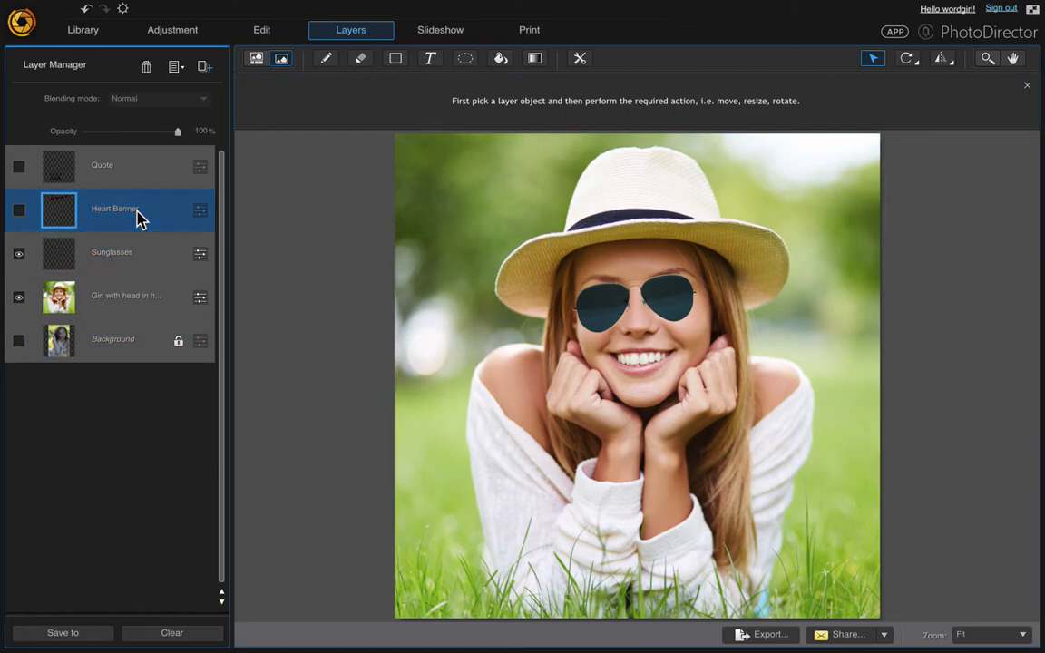
# Step: Show the Heart Banner again, move it up and enlarge it across the top above the hat
pyautogui.click(19, 210)
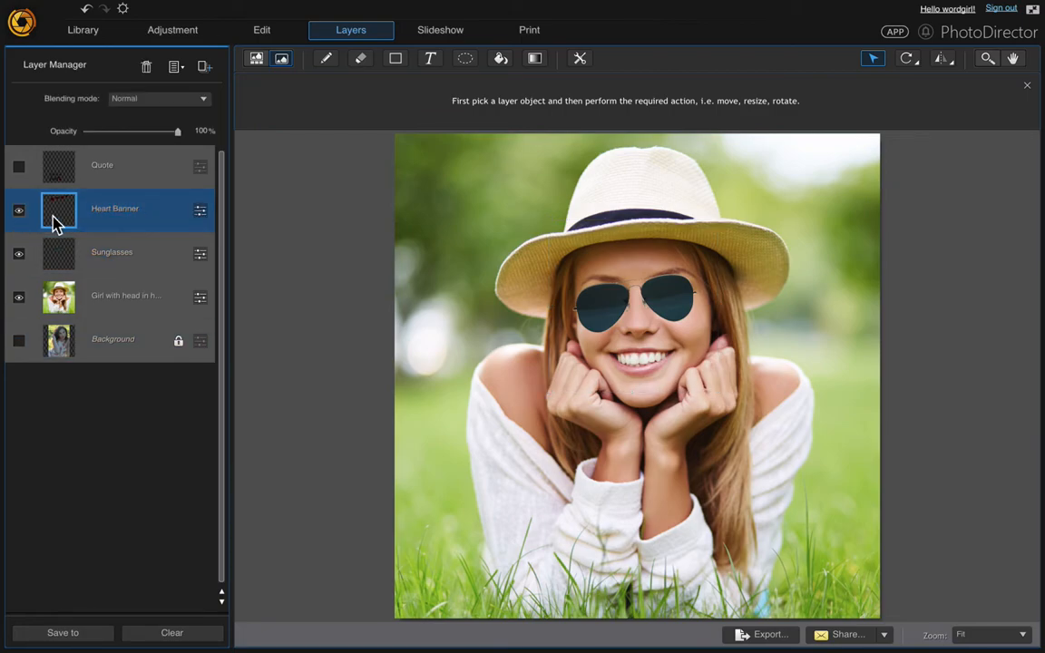
pyautogui.click(15, 210)
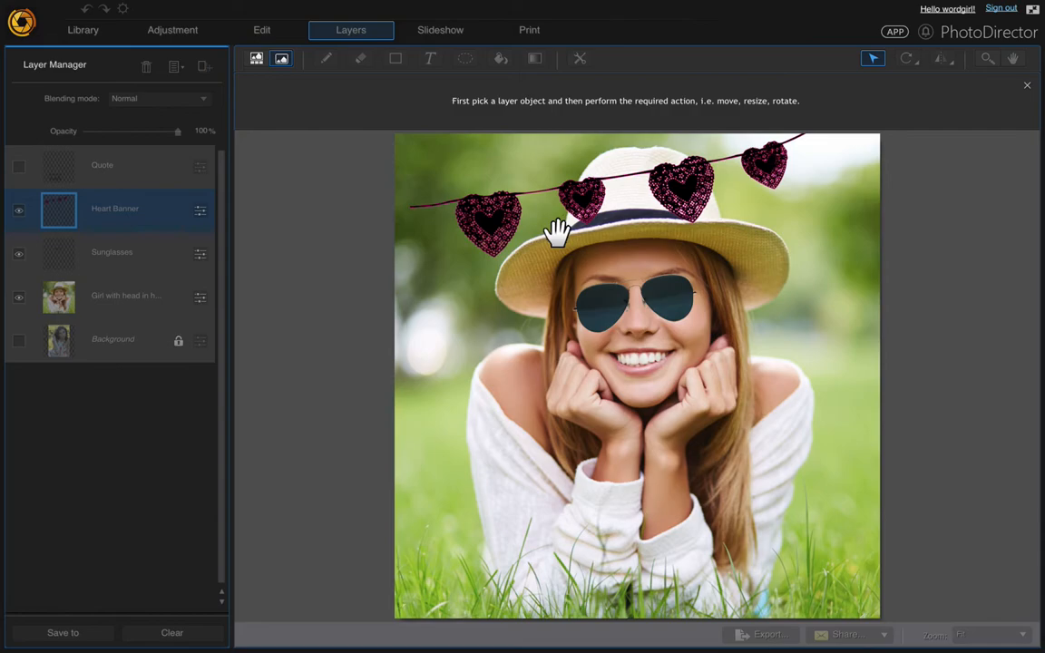
pyautogui.moveTo(558, 233); pyautogui.dragTo(541, 237)
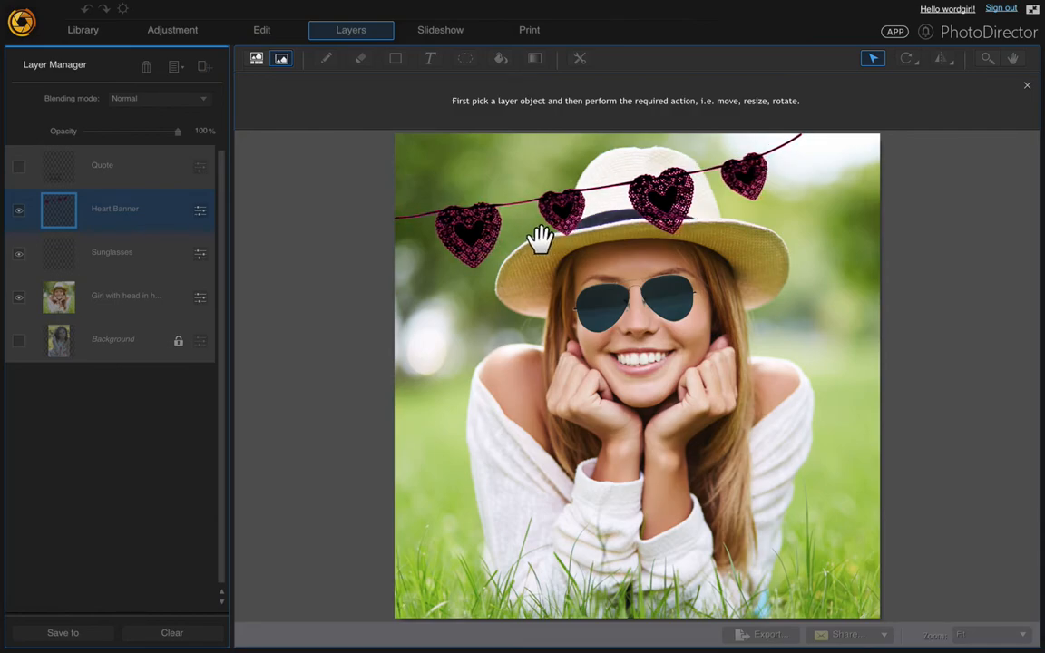
pyautogui.click(540, 238)
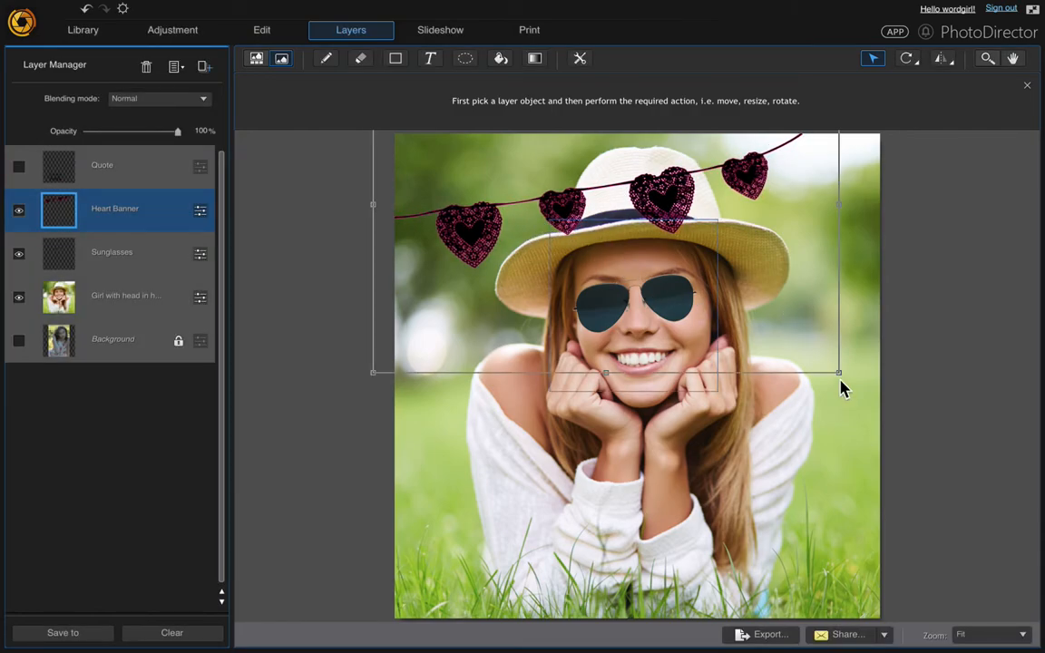
pyautogui.moveTo(838, 371); pyautogui.dragTo(856, 384)
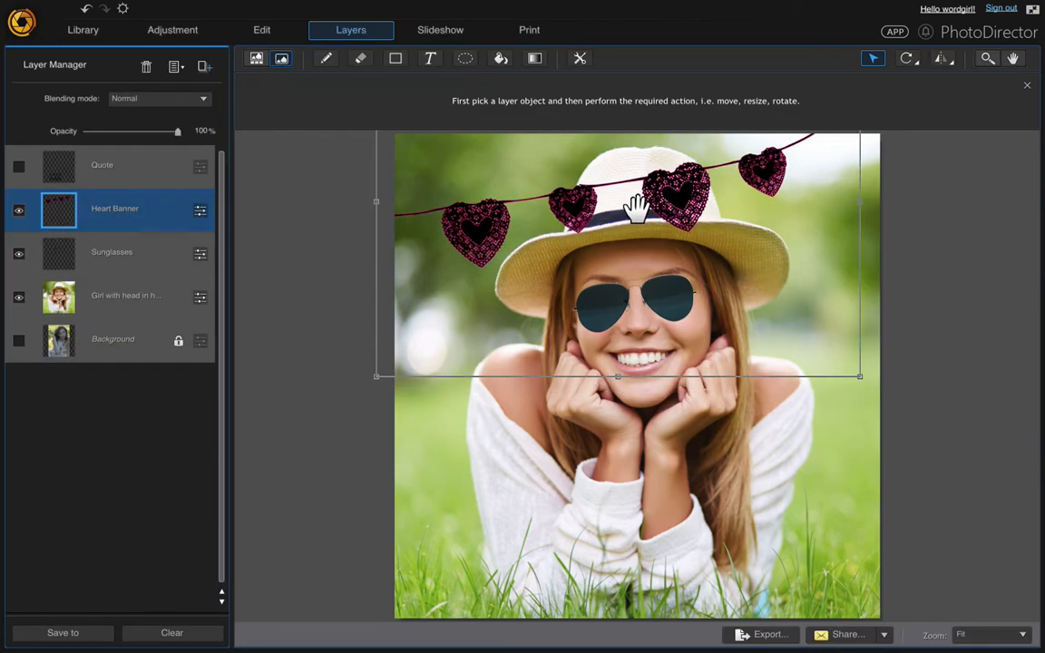
pyautogui.click(101, 165)
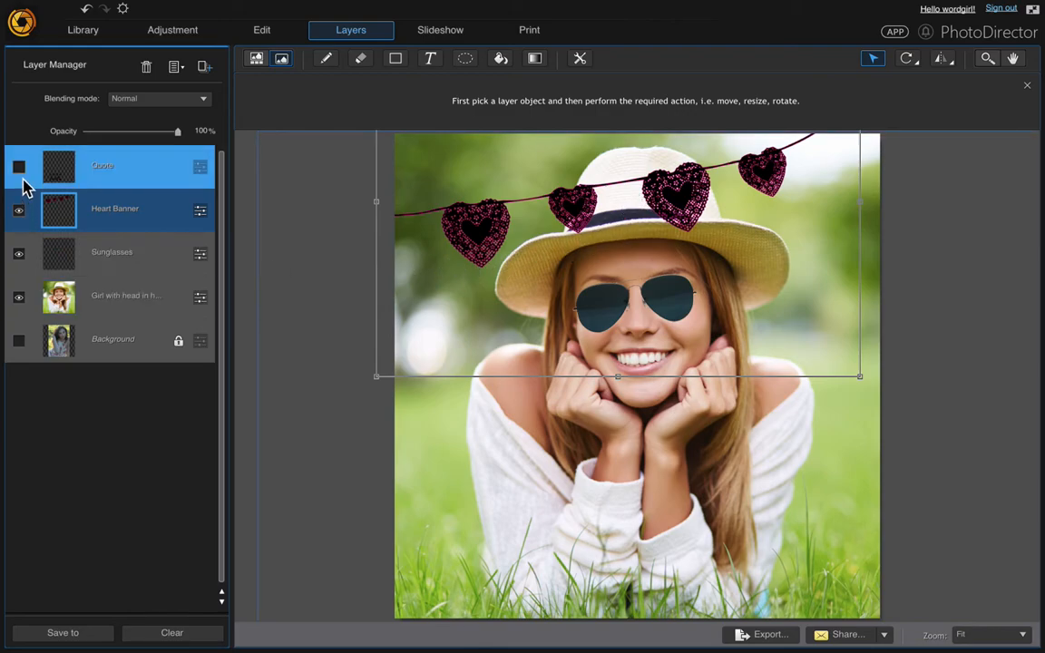
# Step: Show the quote 'Do it with all your heart' again at the lower left of the photo
pyautogui.click(18, 166)
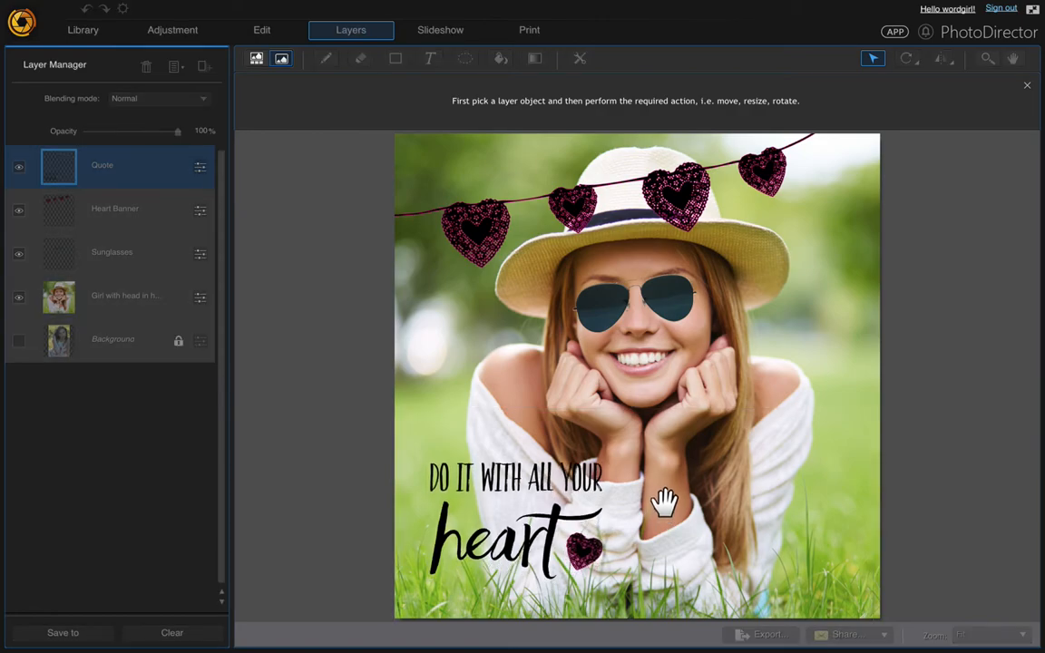
pyautogui.click(102, 163)
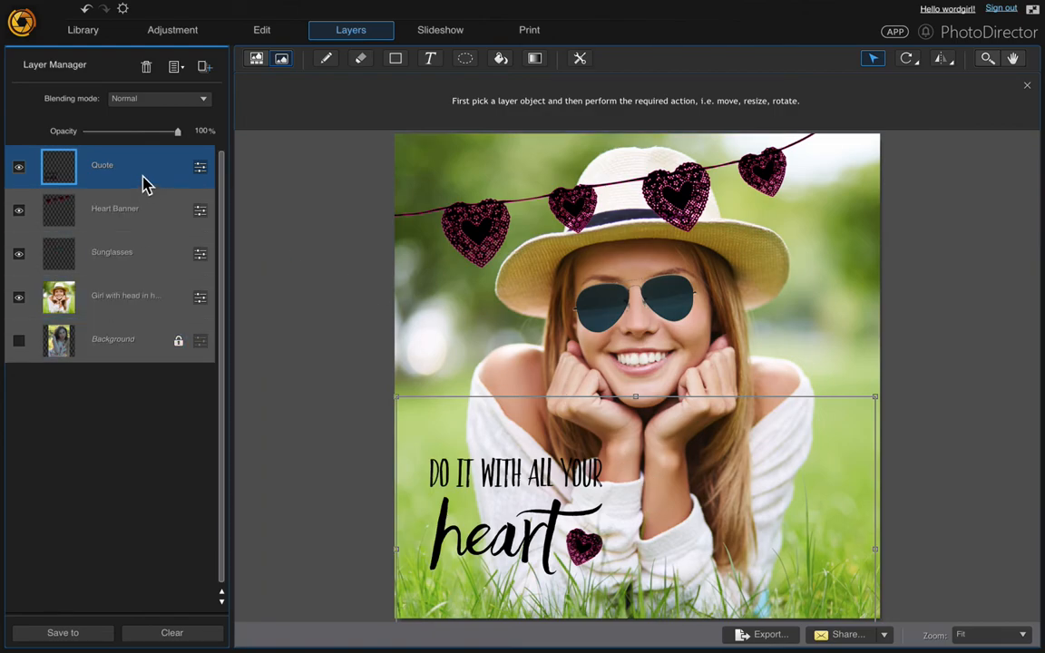
pyautogui.rightClick(127, 293)
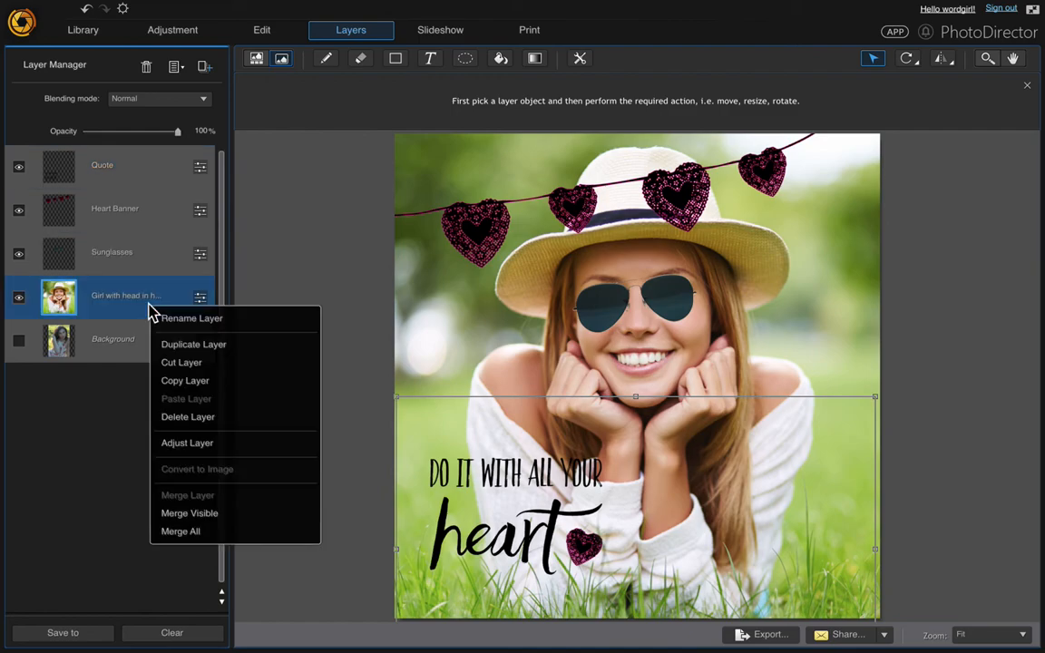
pyautogui.moveTo(199, 531)
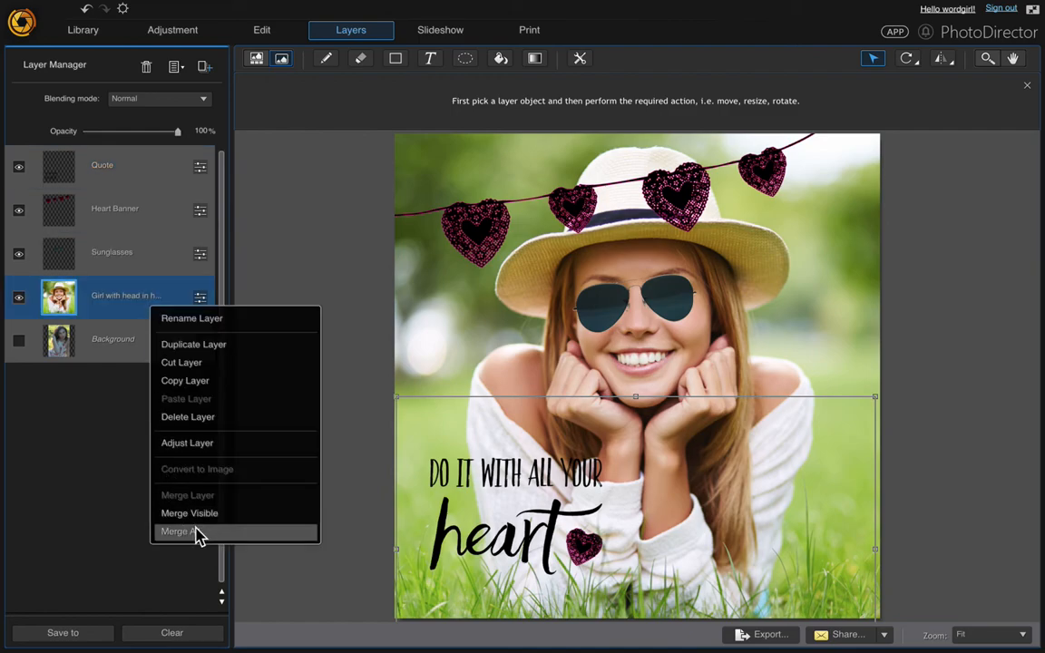
pyautogui.moveTo(185, 513)
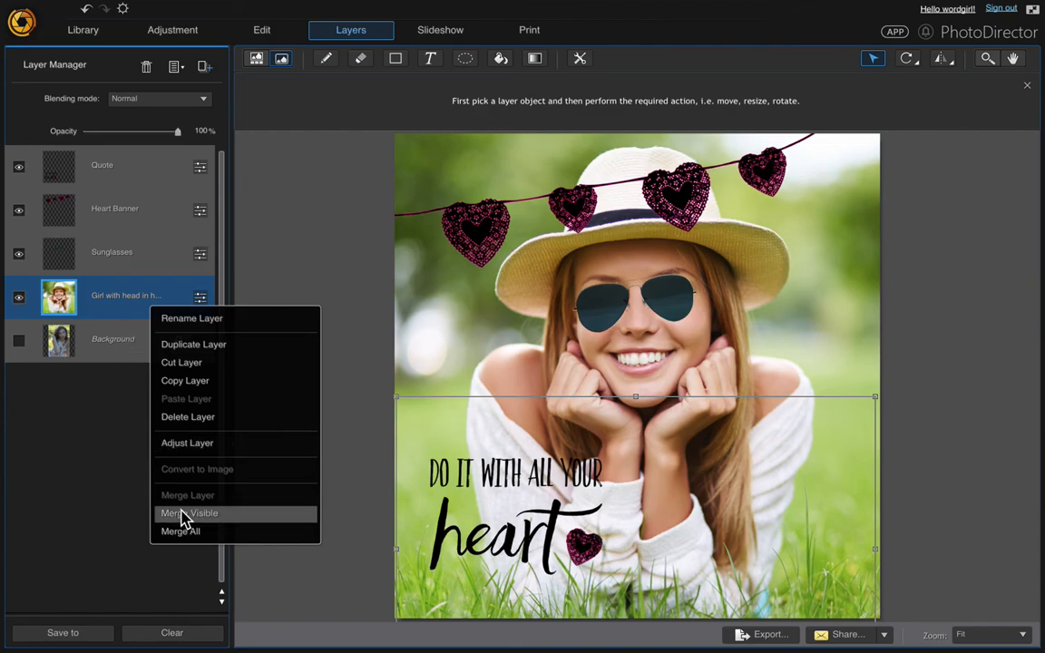
pyautogui.click(189, 513)
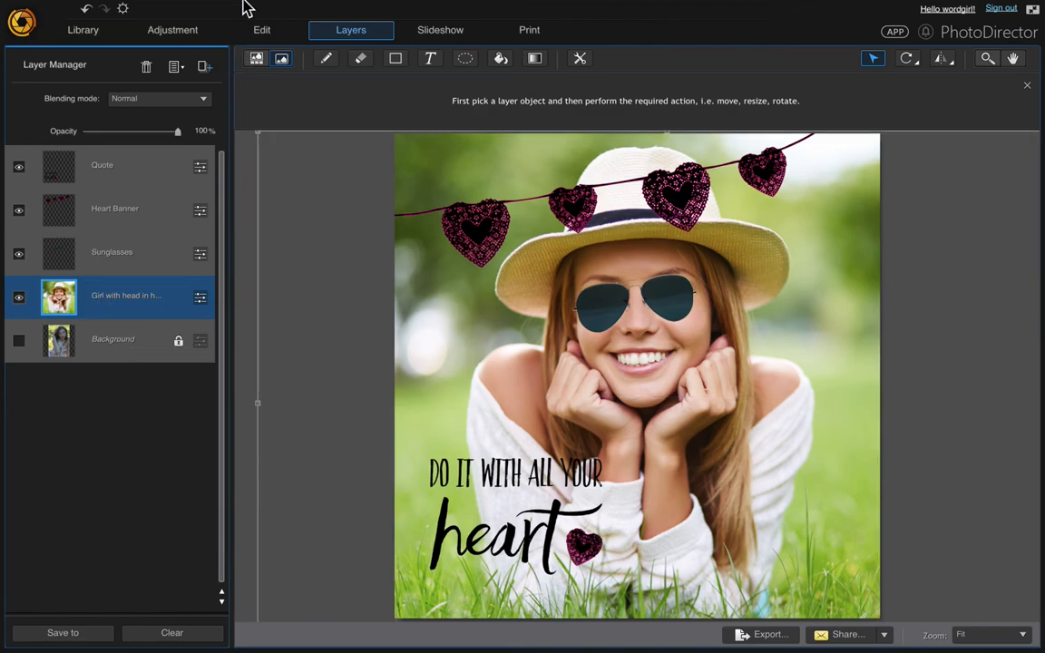
pyautogui.click(194, 8)
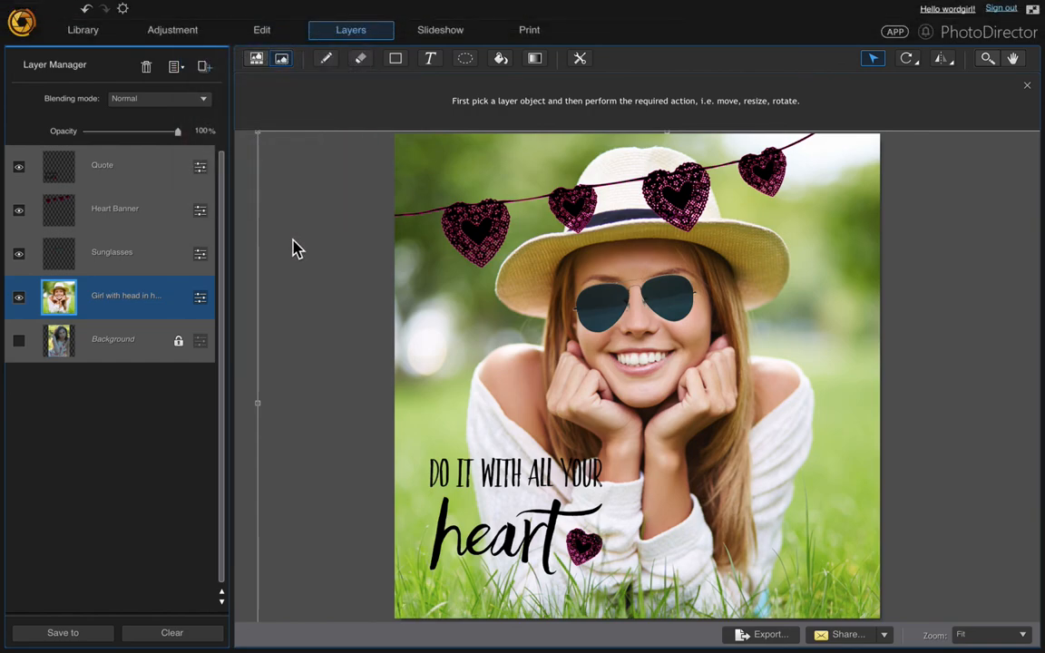
pyautogui.click(112, 339)
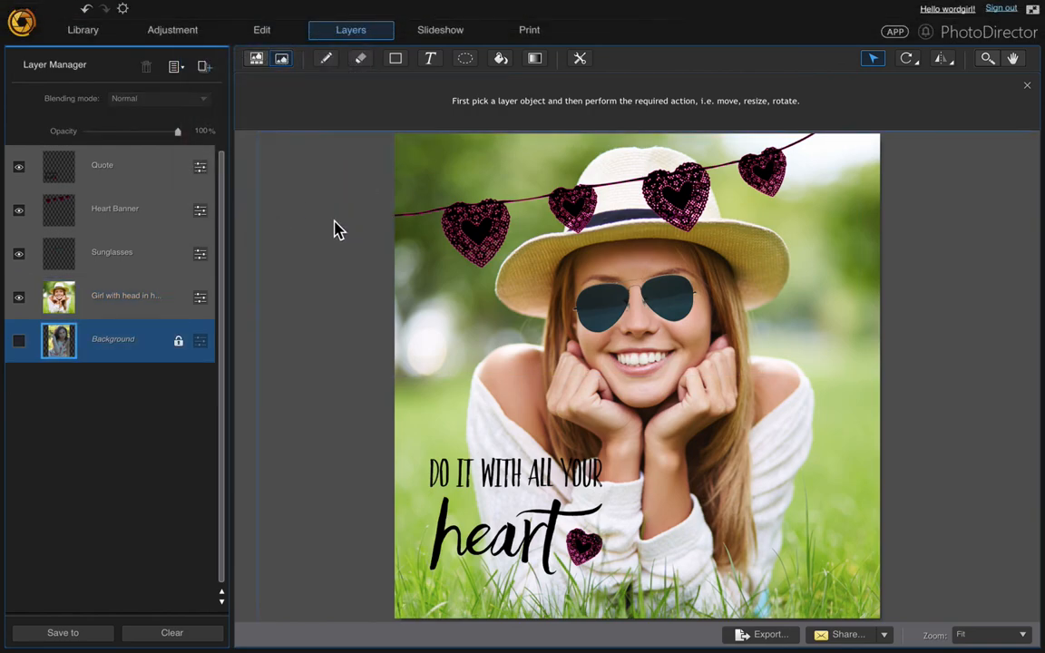
pyautogui.click(127, 294)
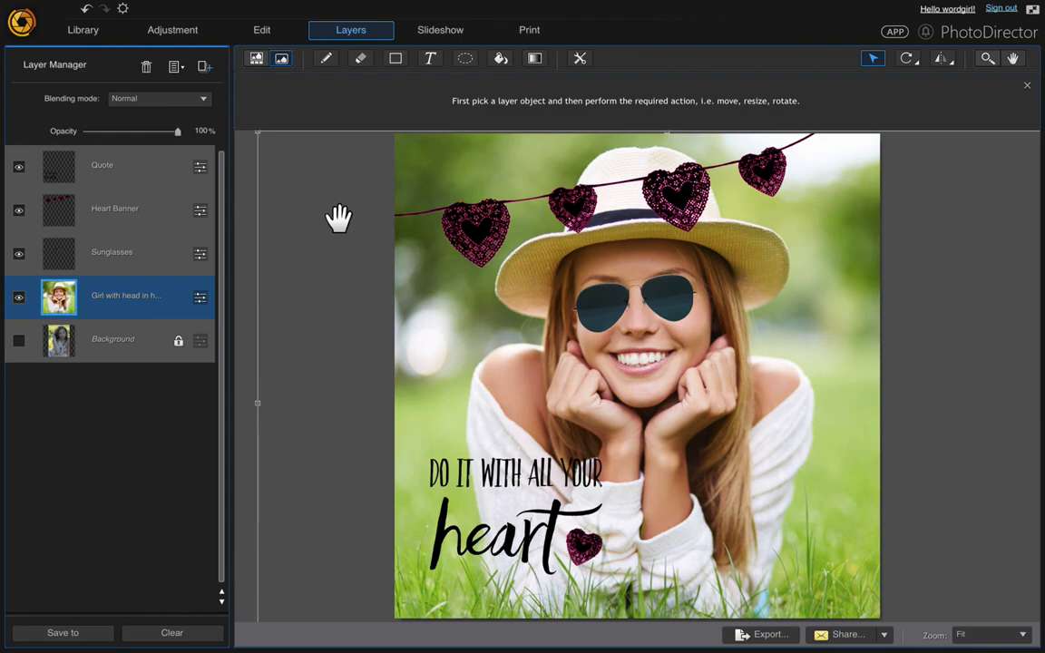